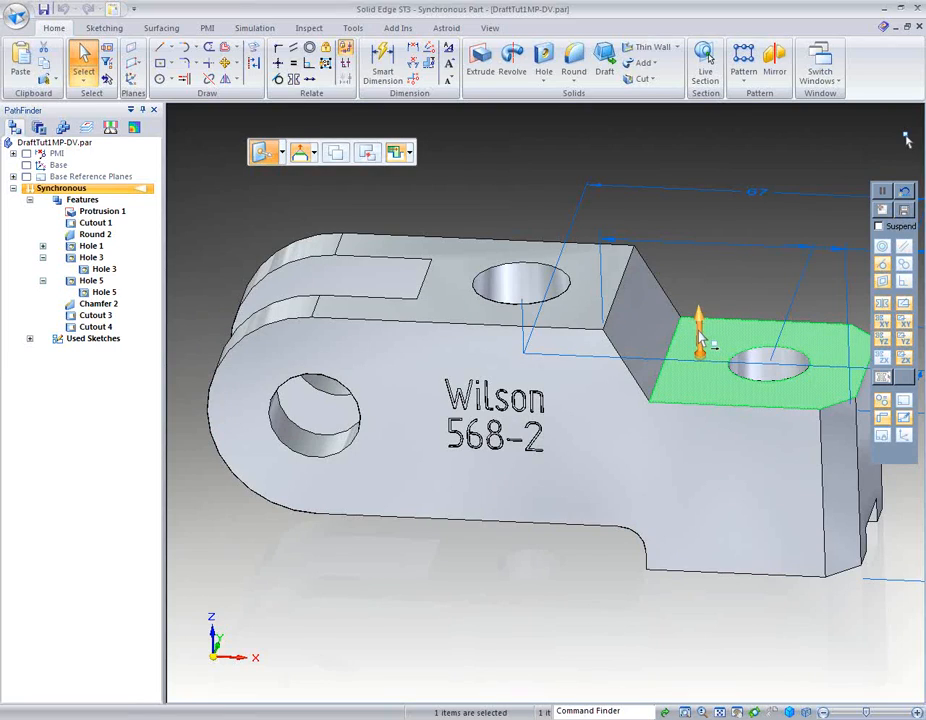
{"action": "mouse_move", "coordinate": [710, 340]}
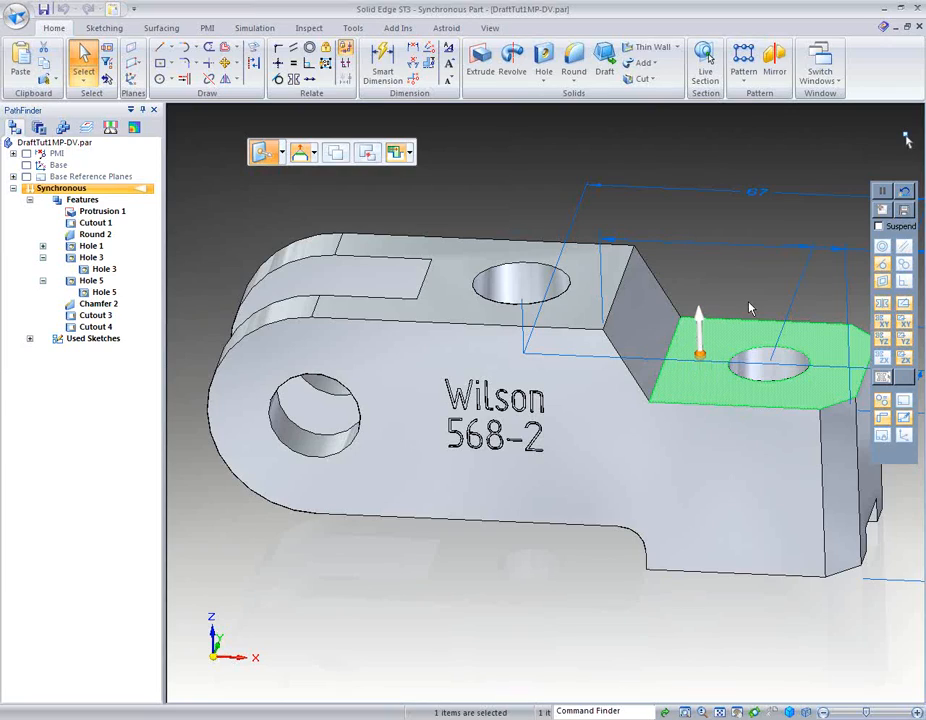
{"action": "mouse_move", "coordinate": [760, 300]}
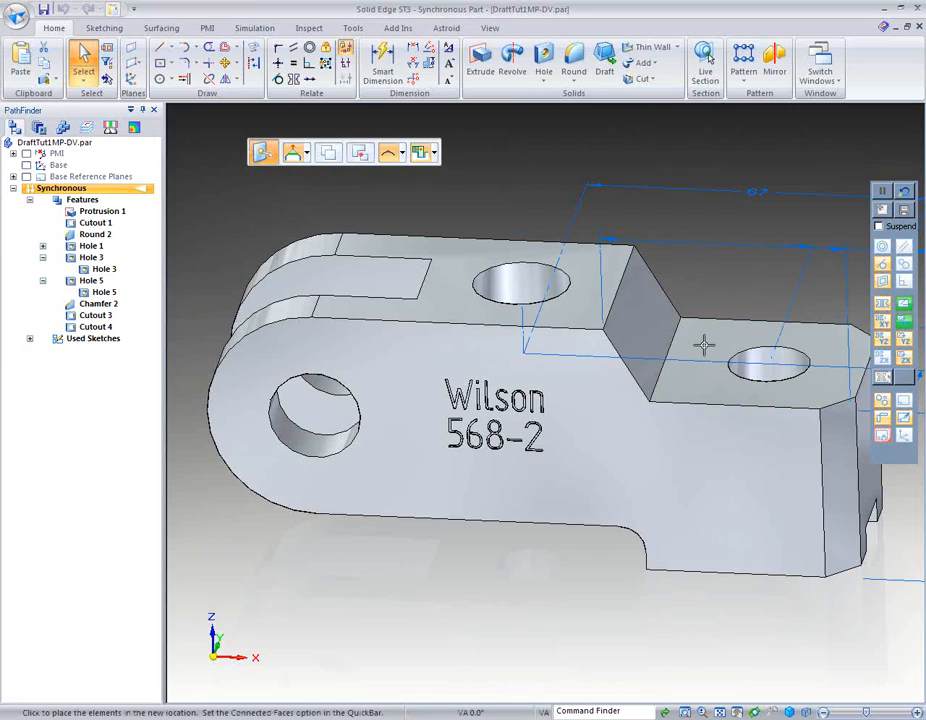
Step: Drop the previous face move and select the top face around the arm's smaller hole
{"action": "left_click", "coordinate": [704, 344]}
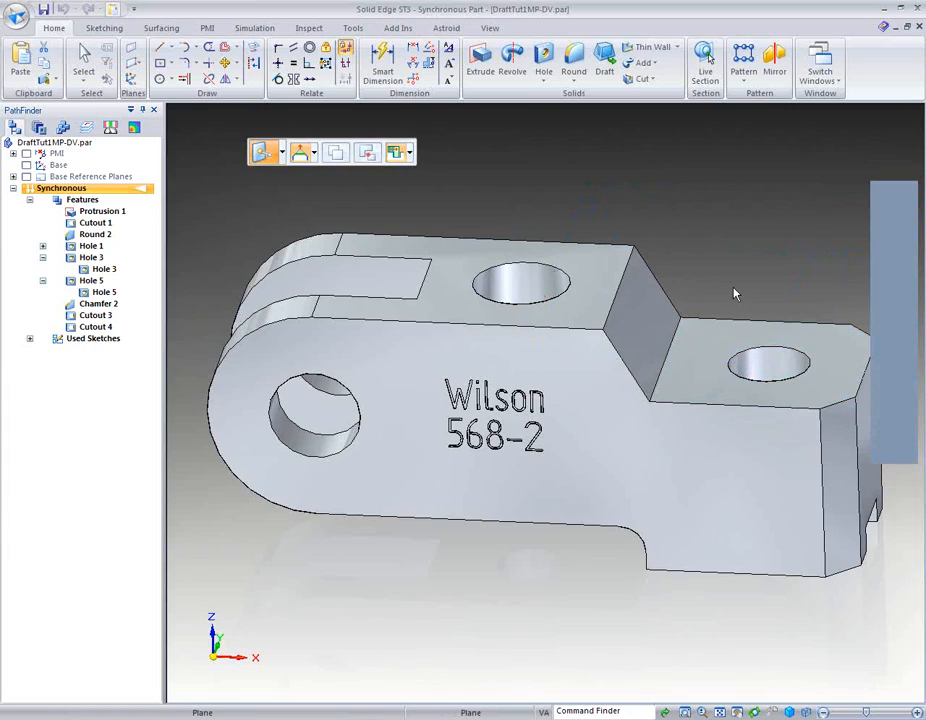
{"action": "left_click", "coordinate": [760, 360]}
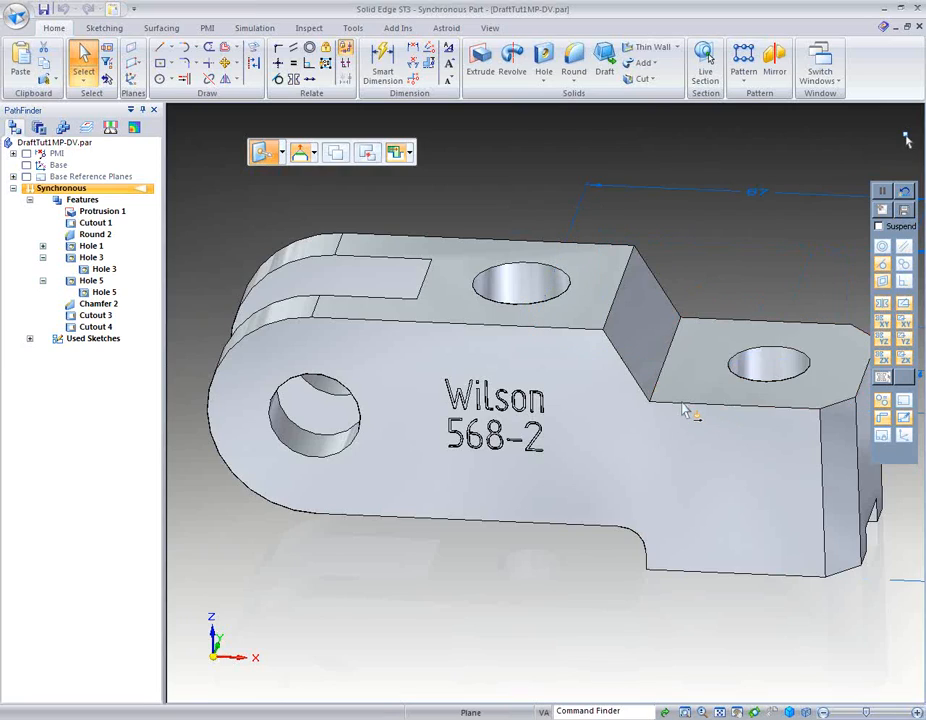
{"action": "left_click", "coordinate": [756, 340]}
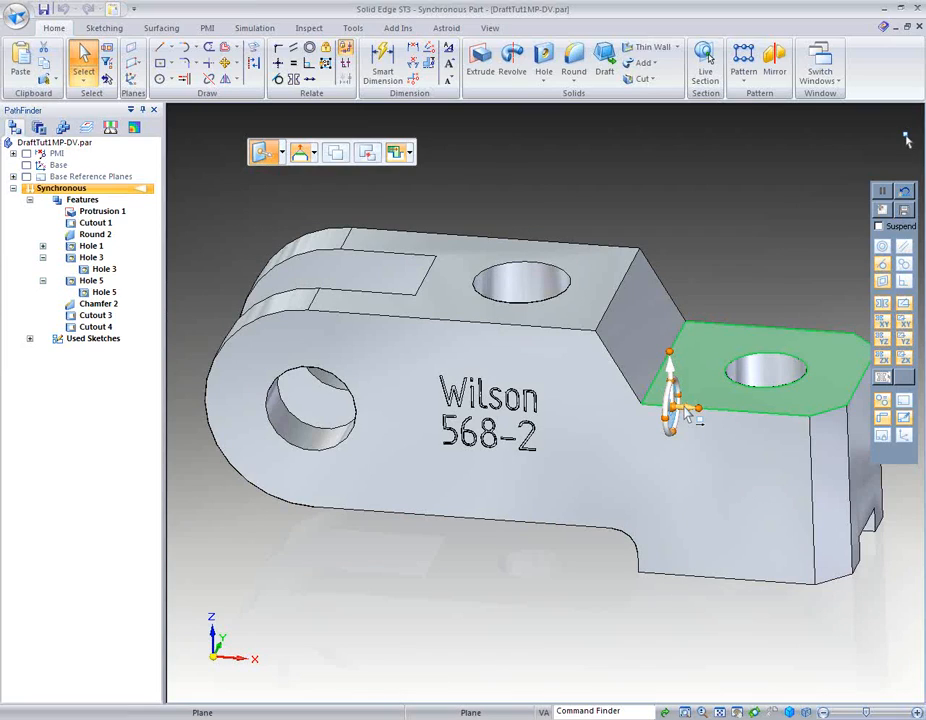
{"action": "mouse_move", "coordinate": [622, 608]}
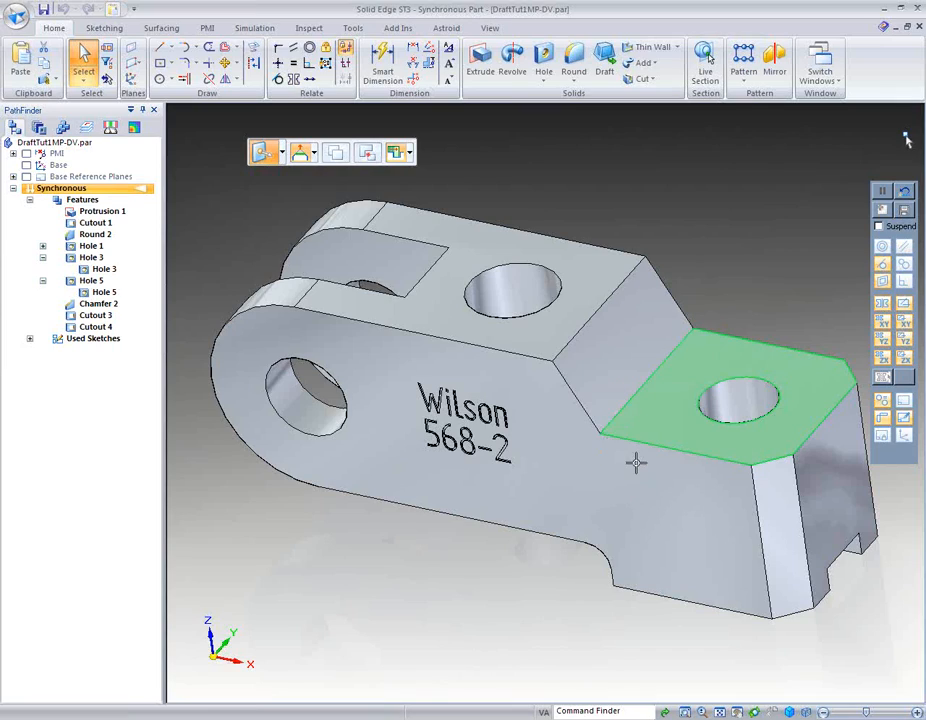
Step: Snap the steering wheel origin onto the edge of the selected top face
{"action": "left_click", "coordinate": [636, 462]}
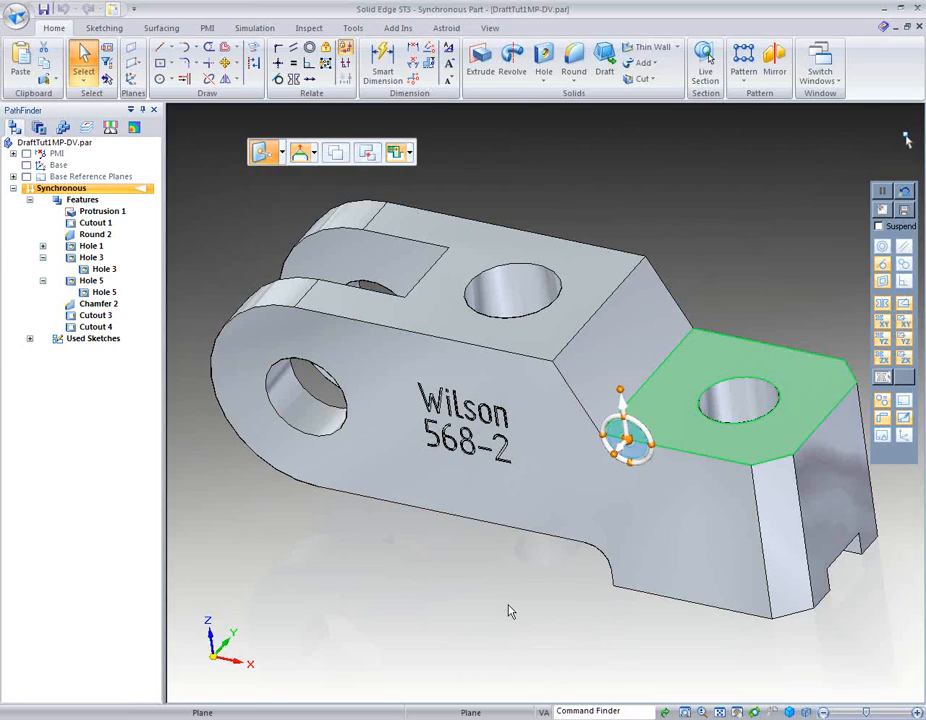
{"action": "mouse_move", "coordinate": [532, 600]}
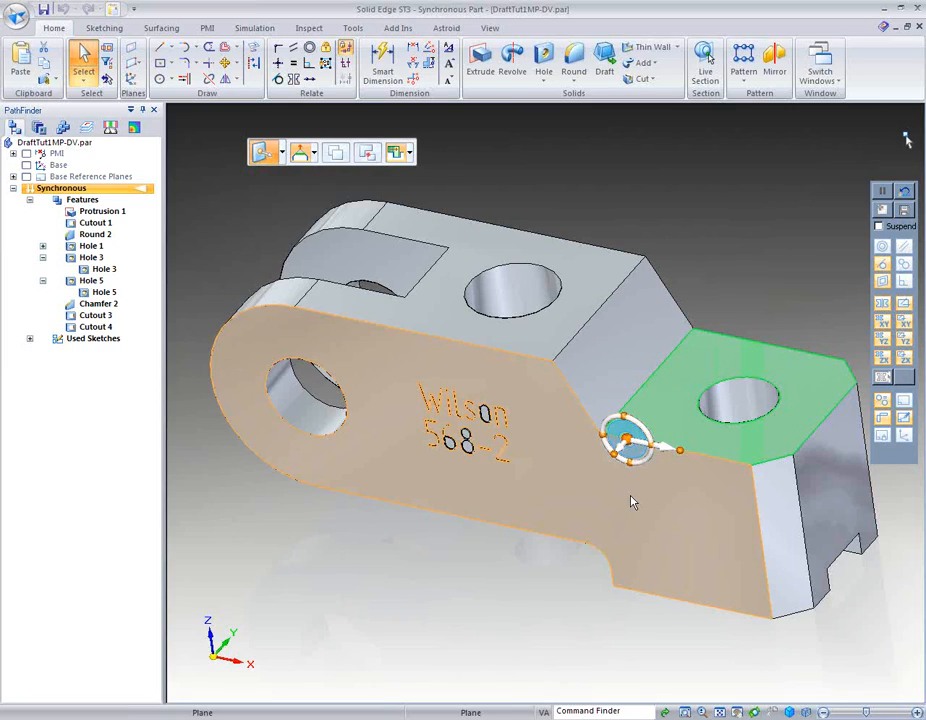
{"action": "mouse_move", "coordinate": [632, 476]}
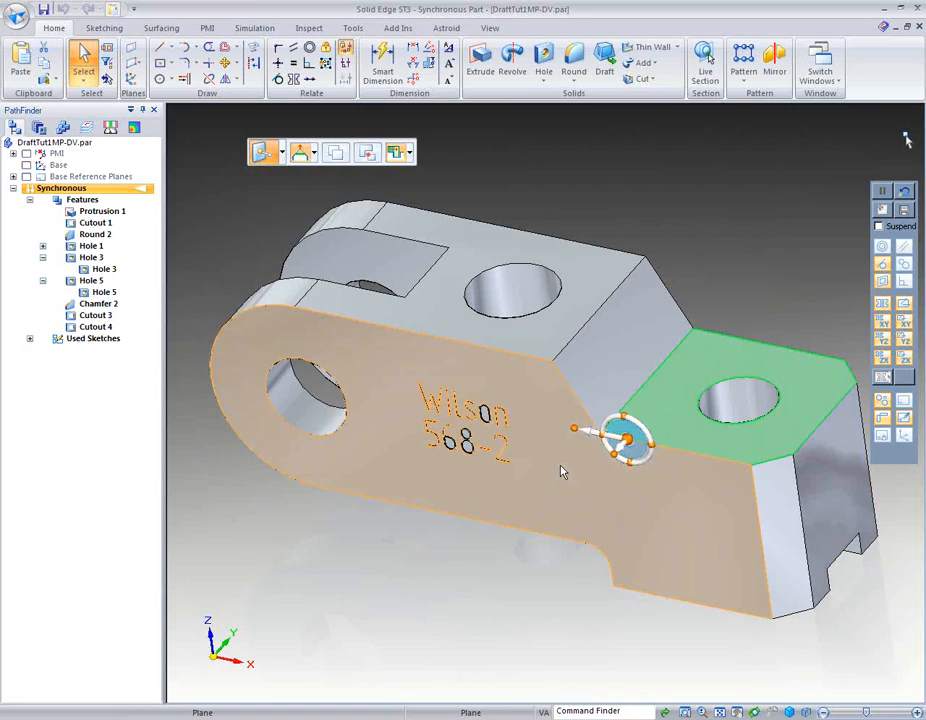
{"action": "mouse_move", "coordinate": [564, 470]}
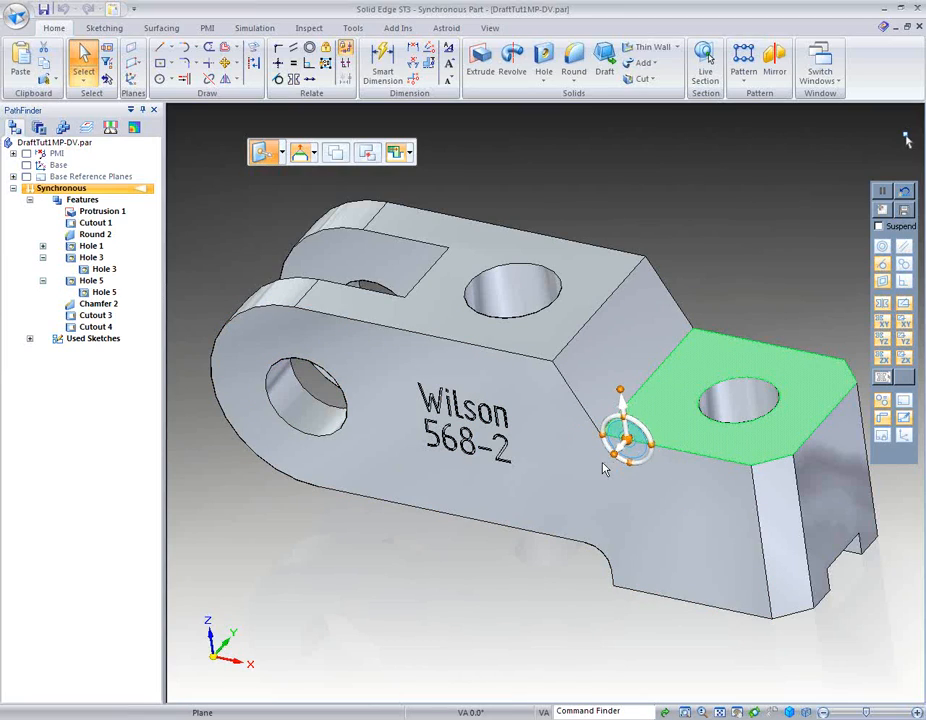
{"action": "mouse_move", "coordinate": [540, 592]}
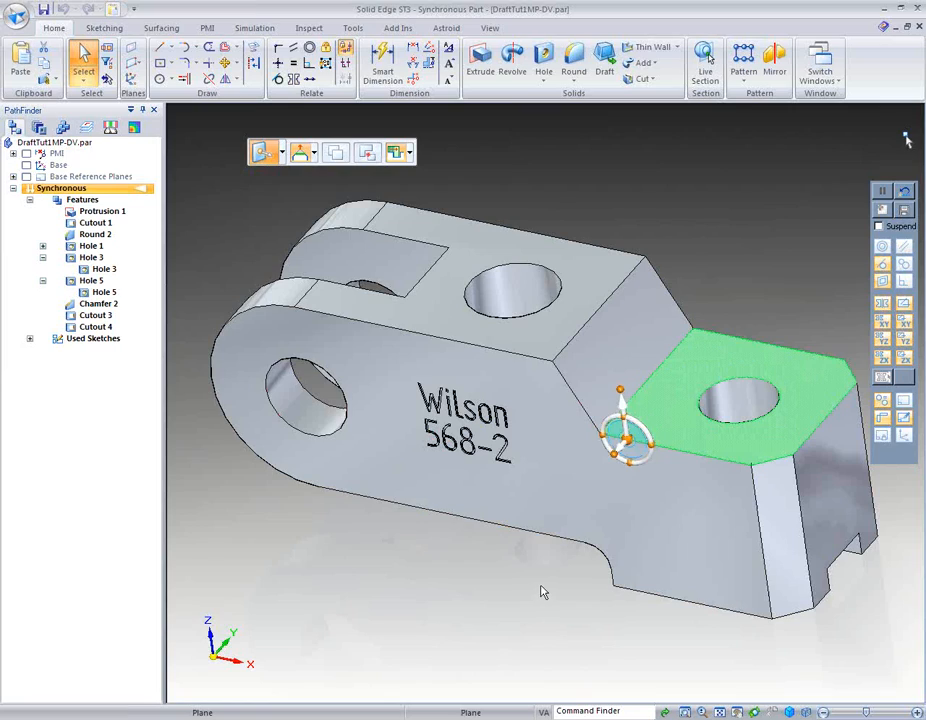
{"action": "mouse_move", "coordinate": [612, 580]}
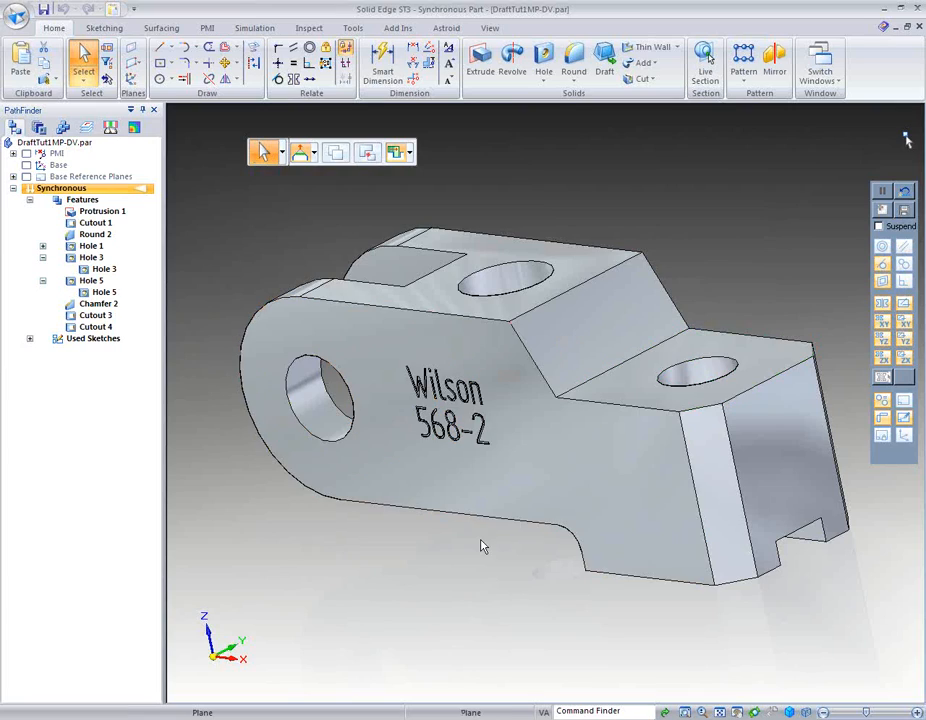
{"action": "left_click_drag", "start_coordinate": [480, 544], "coordinate": [506, 616]}
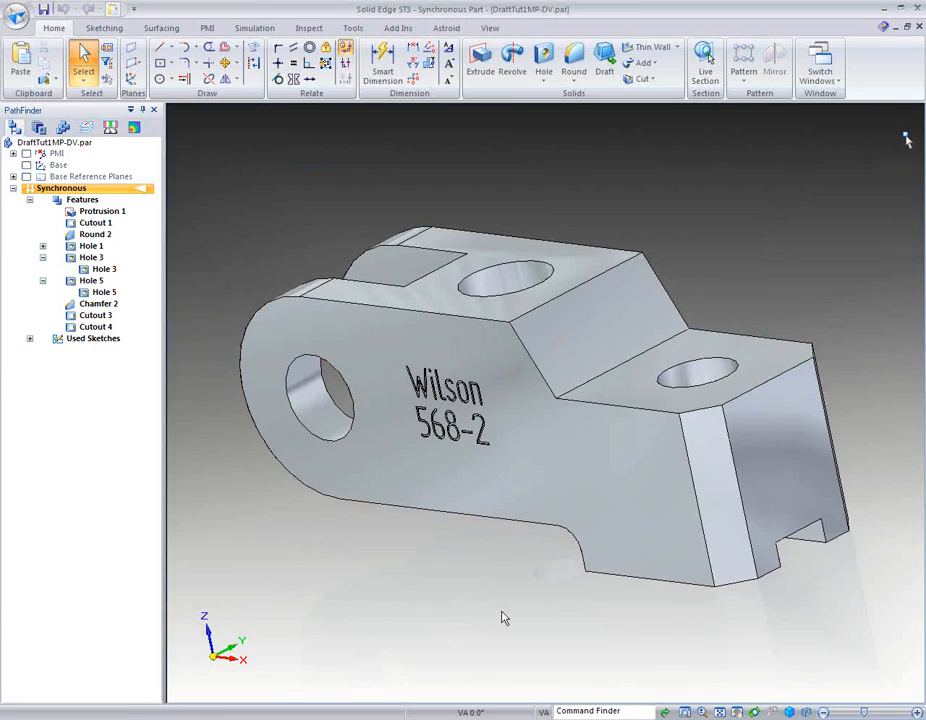
{"action": "left_click", "coordinate": [730, 384]}
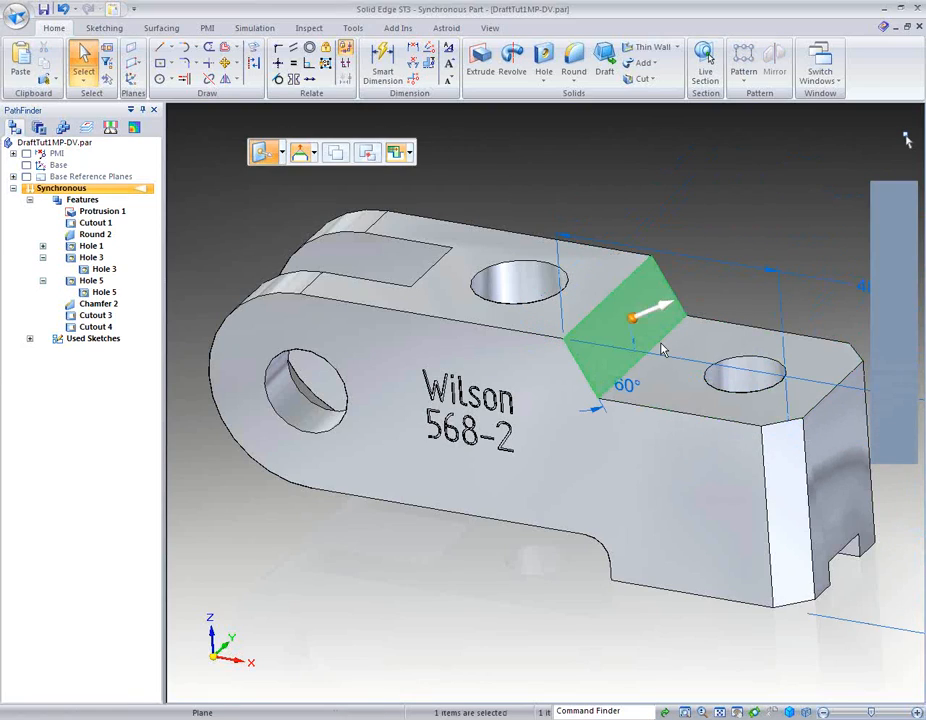
{"action": "left_click", "coordinate": [660, 318]}
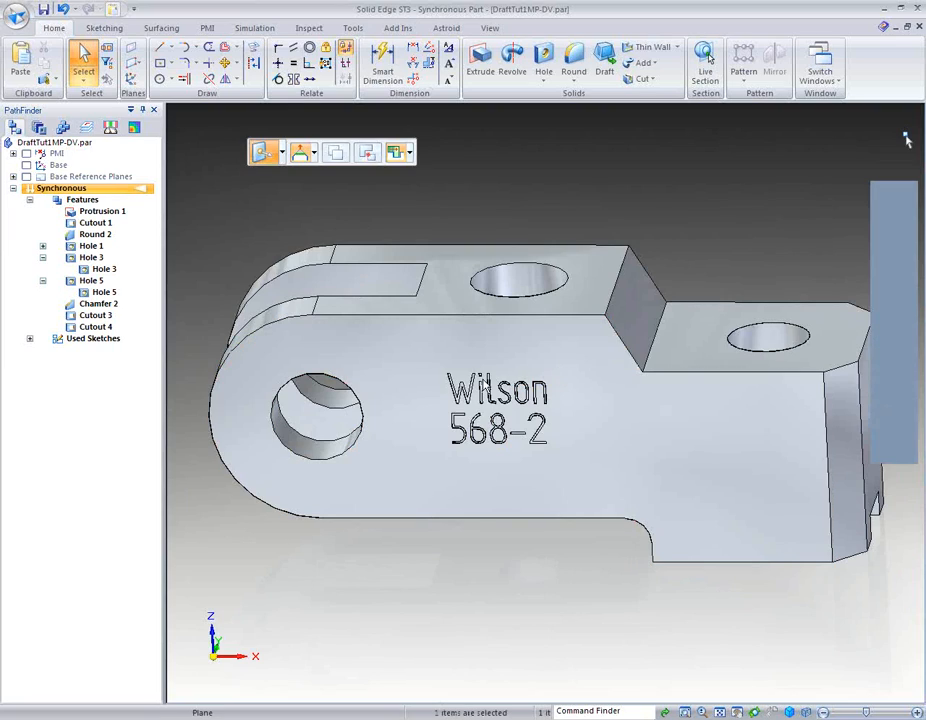
Step: Select the Wilson 568-2 lettering so the move tool sits on it
{"action": "left_click", "coordinate": [440, 460]}
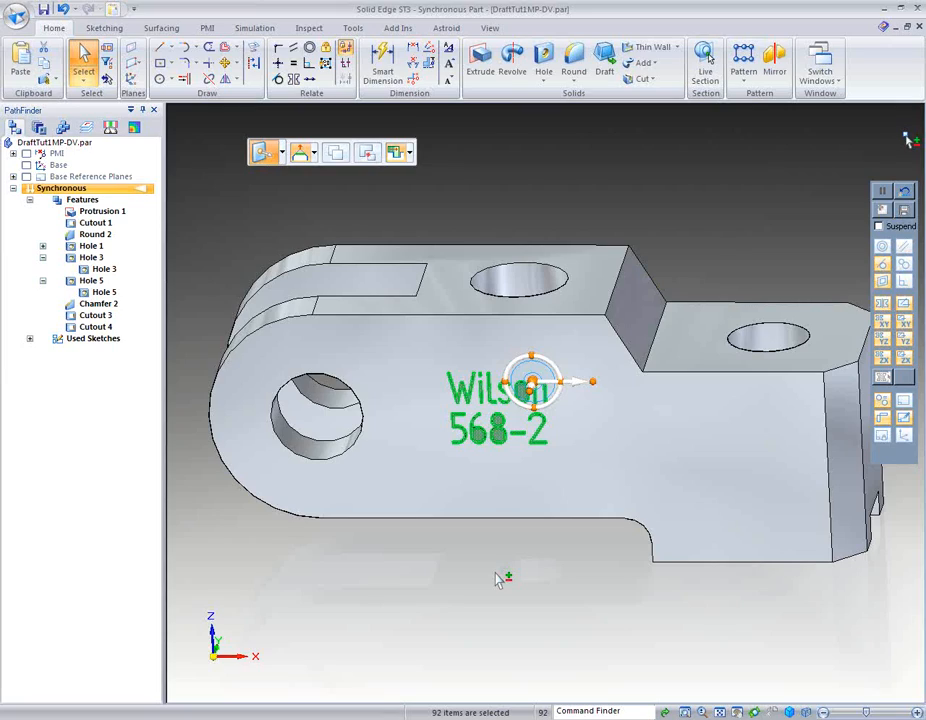
{"action": "mouse_move", "coordinate": [580, 620]}
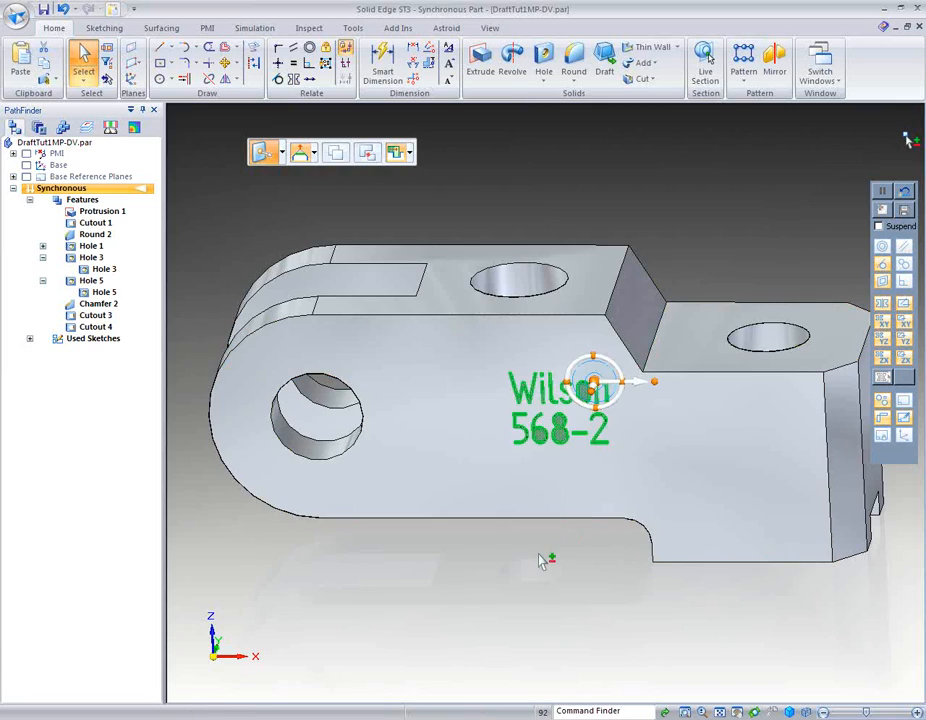
{"action": "mouse_move", "coordinate": [556, 548]}
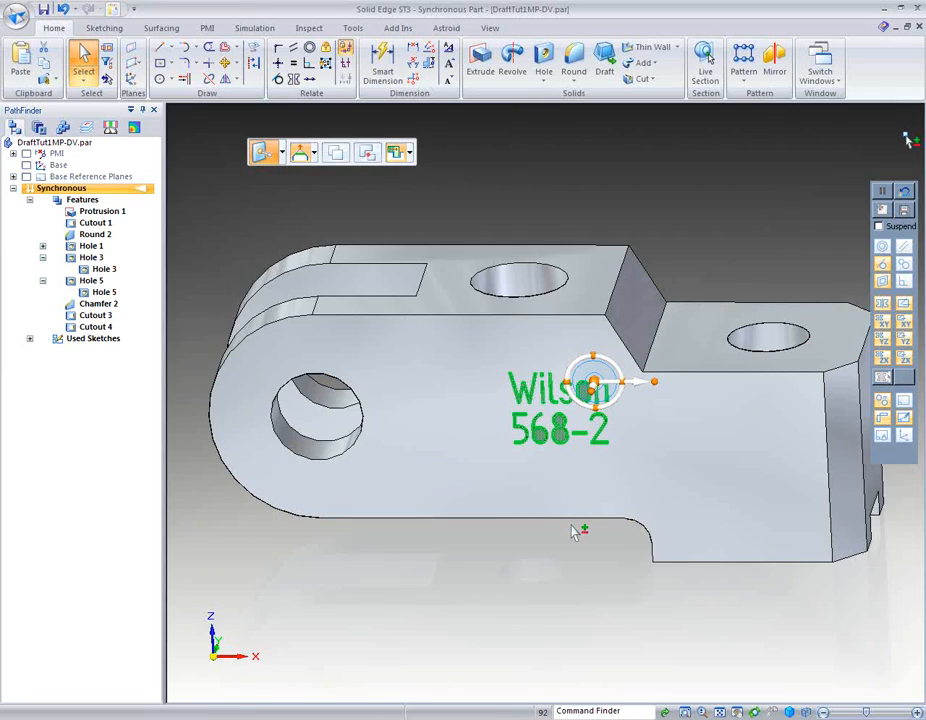
{"action": "mouse_move", "coordinate": [680, 528]}
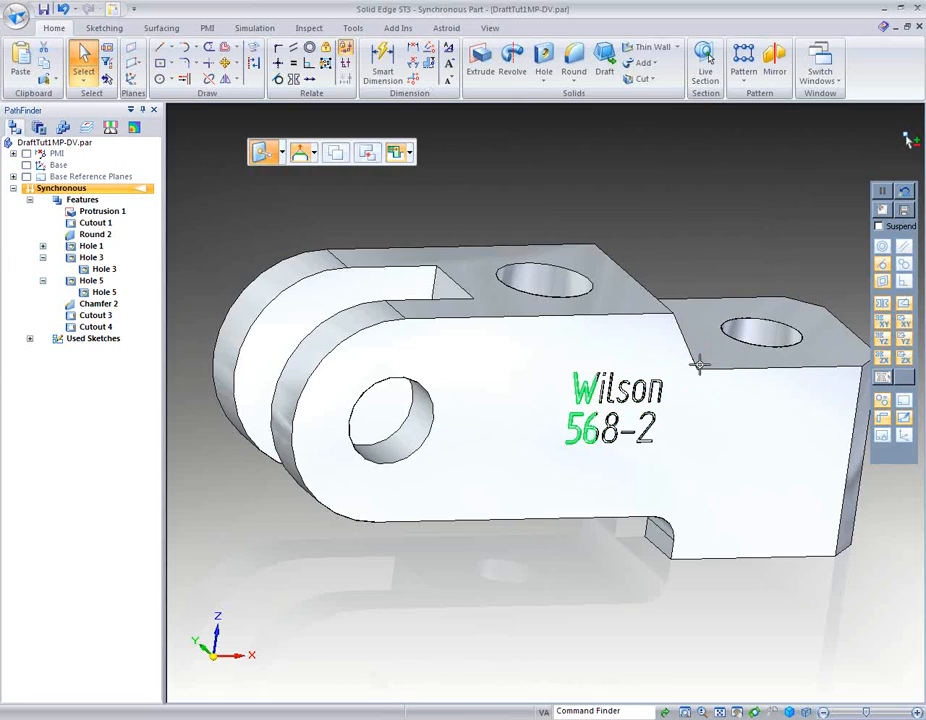
Step: Place the Wilson 568-2 lettering on the side face and reselect it for engraving
{"action": "left_click", "coordinate": [700, 368]}
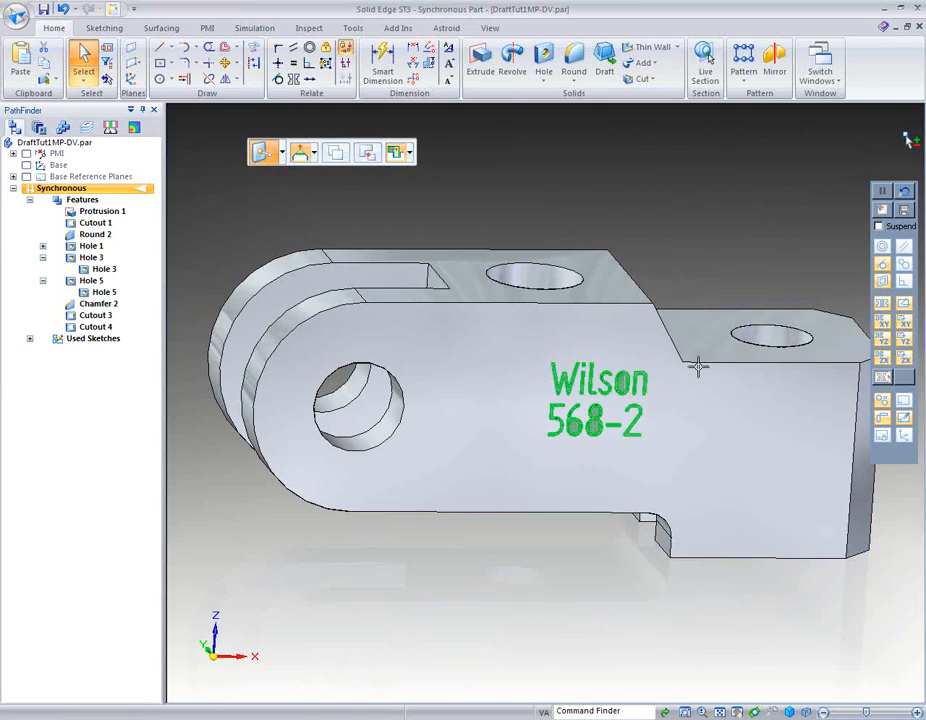
{"action": "left_click", "coordinate": [684, 364]}
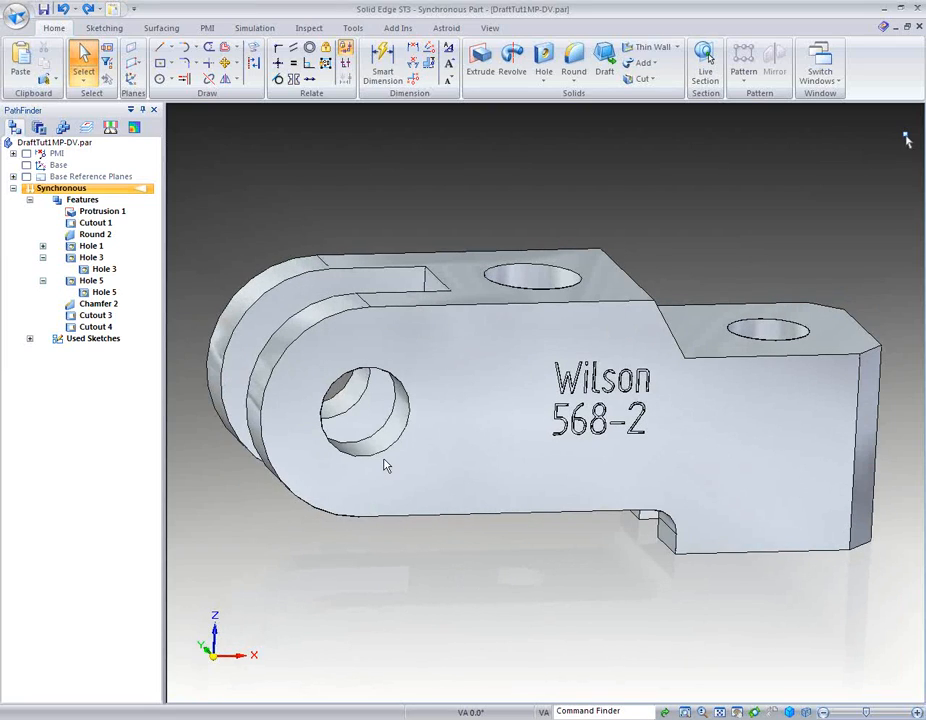
Step: Place a new 18.00 diameter cross hole on the face and drag it lower beside the lettering
{"action": "left_click", "coordinate": [360, 410]}
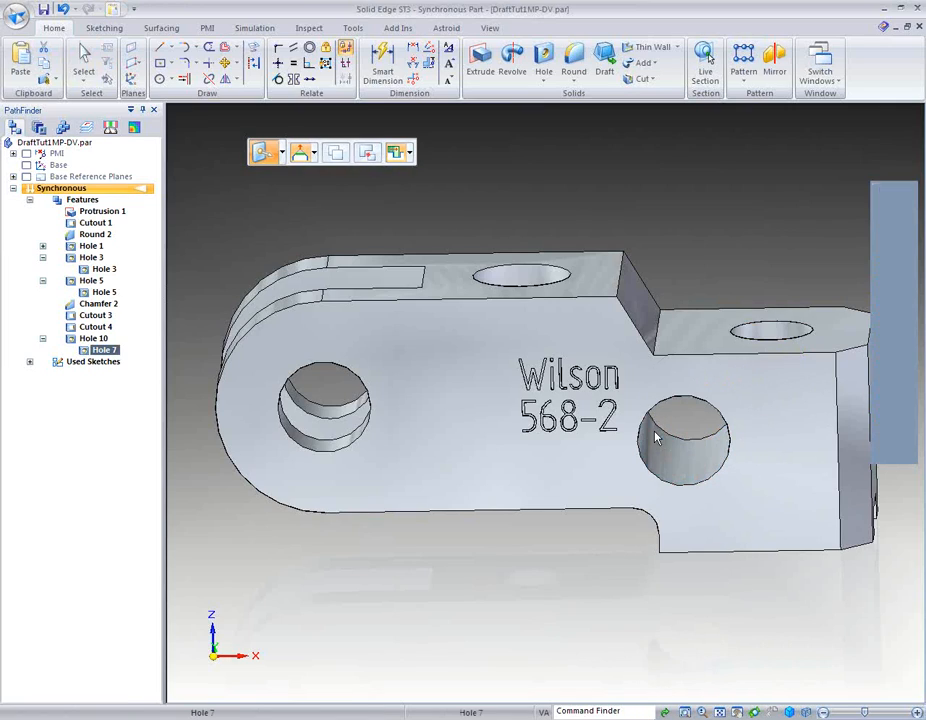
{"action": "left_click", "coordinate": [684, 440]}
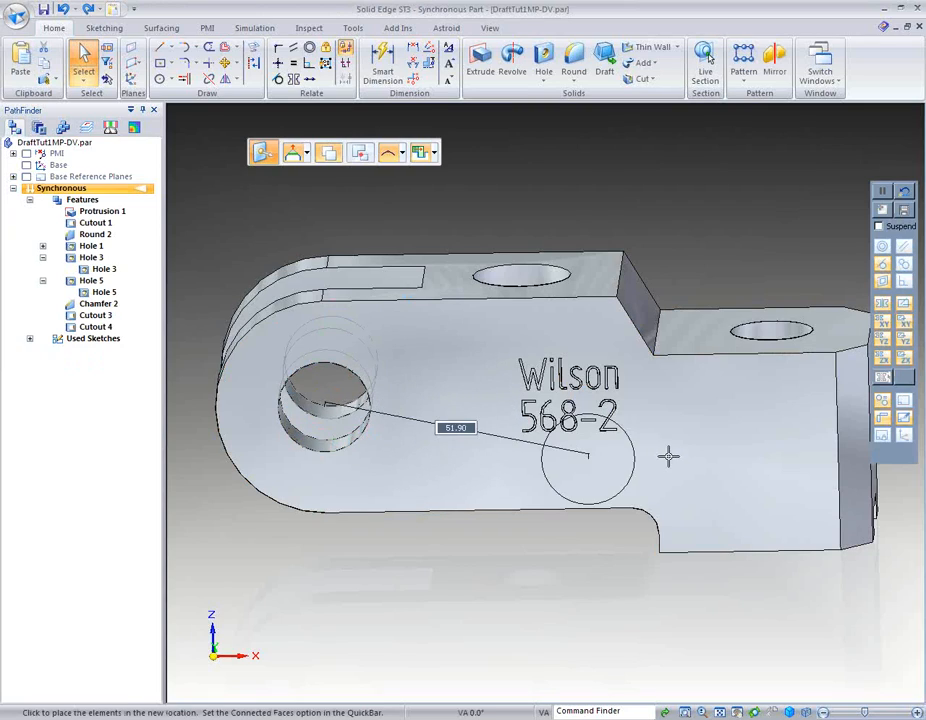
{"action": "left_click_drag", "start_coordinate": [590, 456], "coordinate": [680, 432]}
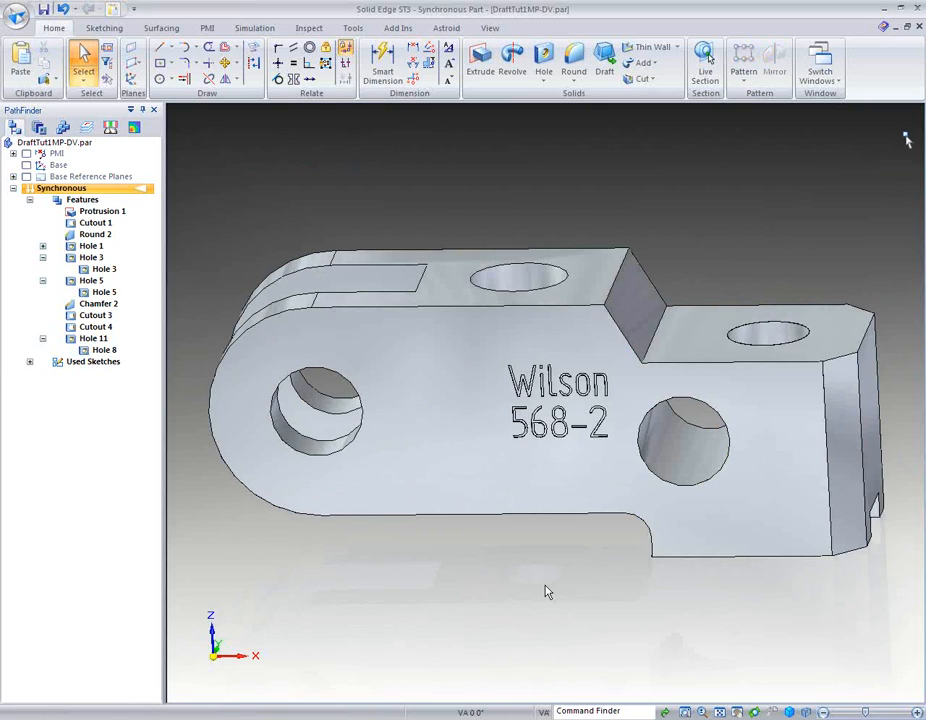
{"action": "left_click", "coordinate": [690, 420]}
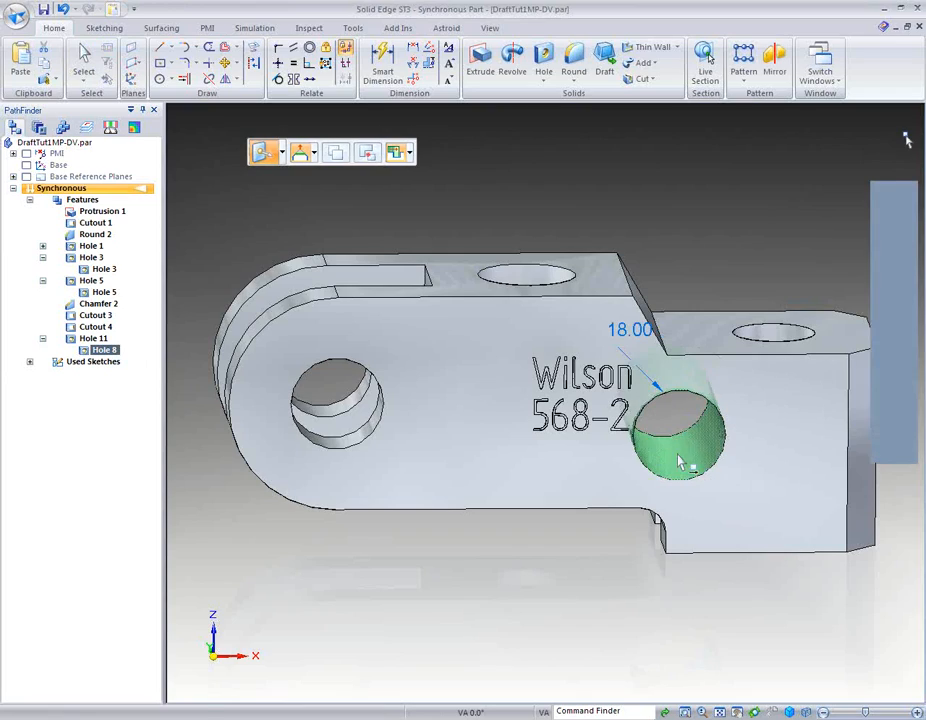
{"action": "left_click", "coordinate": [684, 436]}
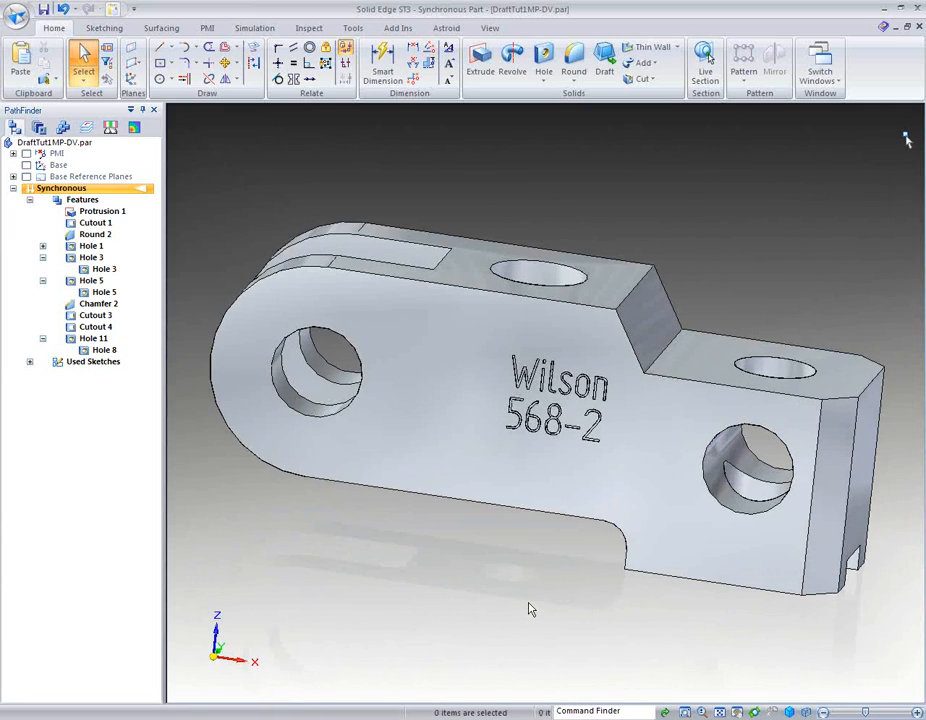
{"action": "mouse_move", "coordinate": [546, 578]}
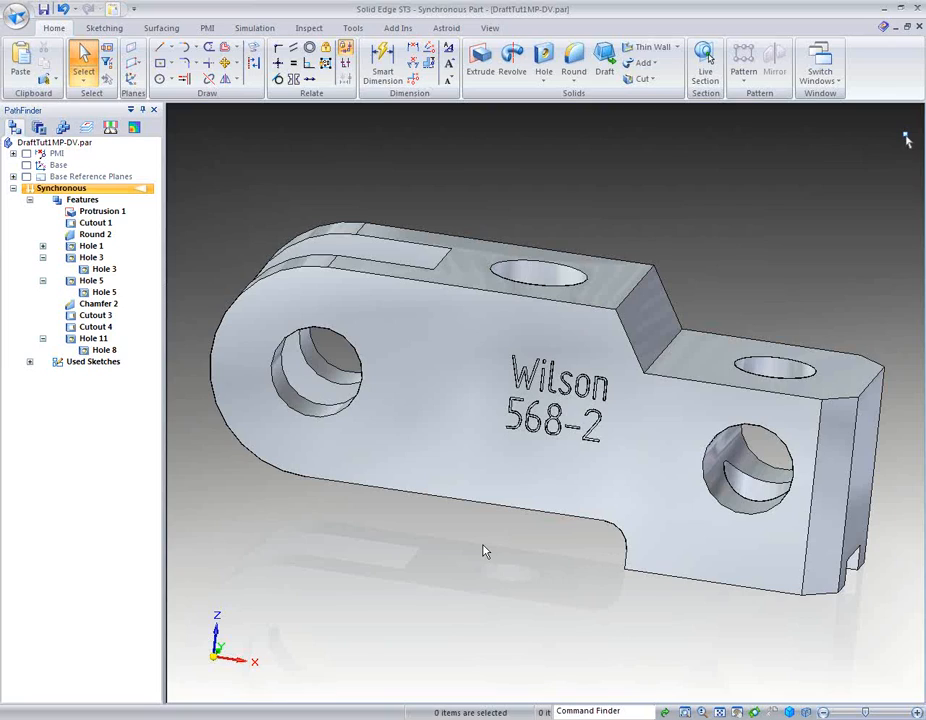
{"action": "mouse_move", "coordinate": [480, 336]}
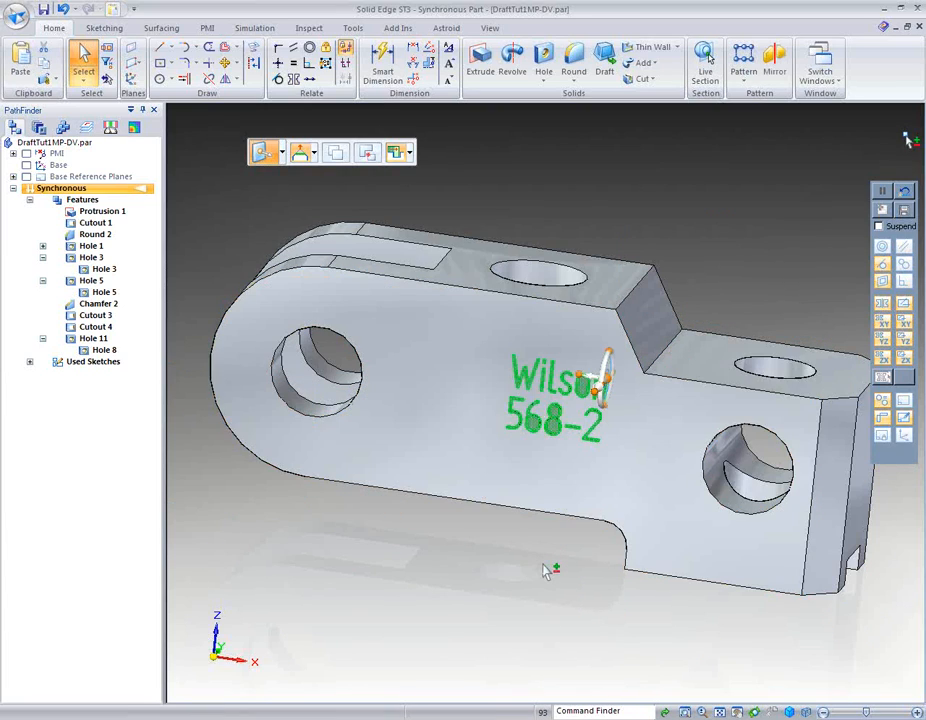
{"action": "left_click_drag", "start_coordinate": [544, 570], "coordinate": [616, 578]}
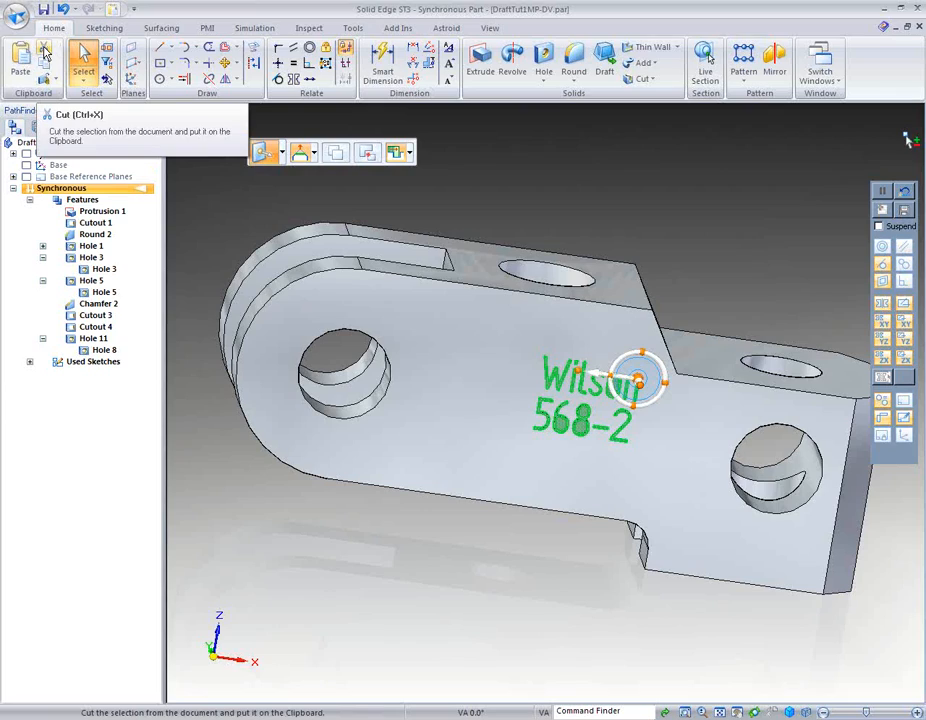
Step: Cut the Wilson 568-2 lettering from the part, confirming the clipboard warning
{"action": "left_click", "coordinate": [44, 48]}
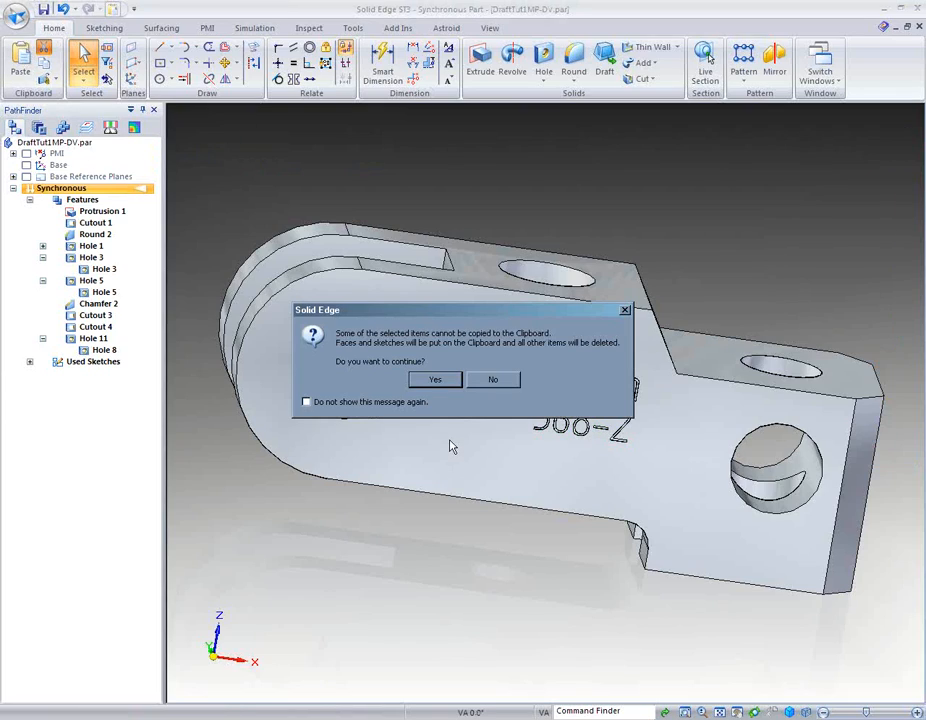
{"action": "mouse_move", "coordinate": [466, 396]}
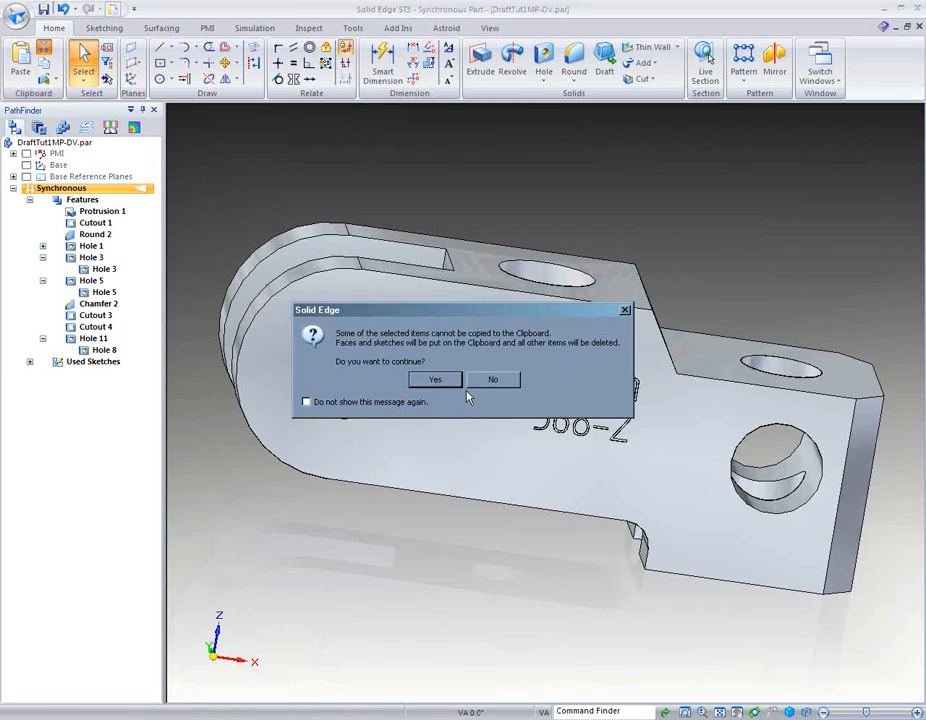
{"action": "left_click", "coordinate": [434, 380]}
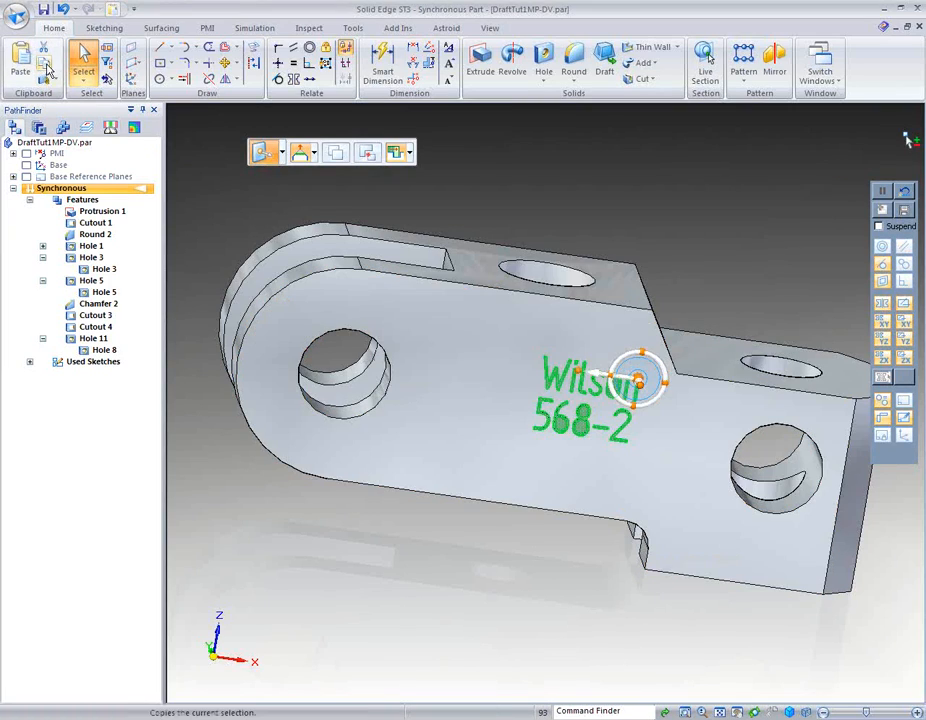
{"action": "left_click", "coordinate": [44, 48]}
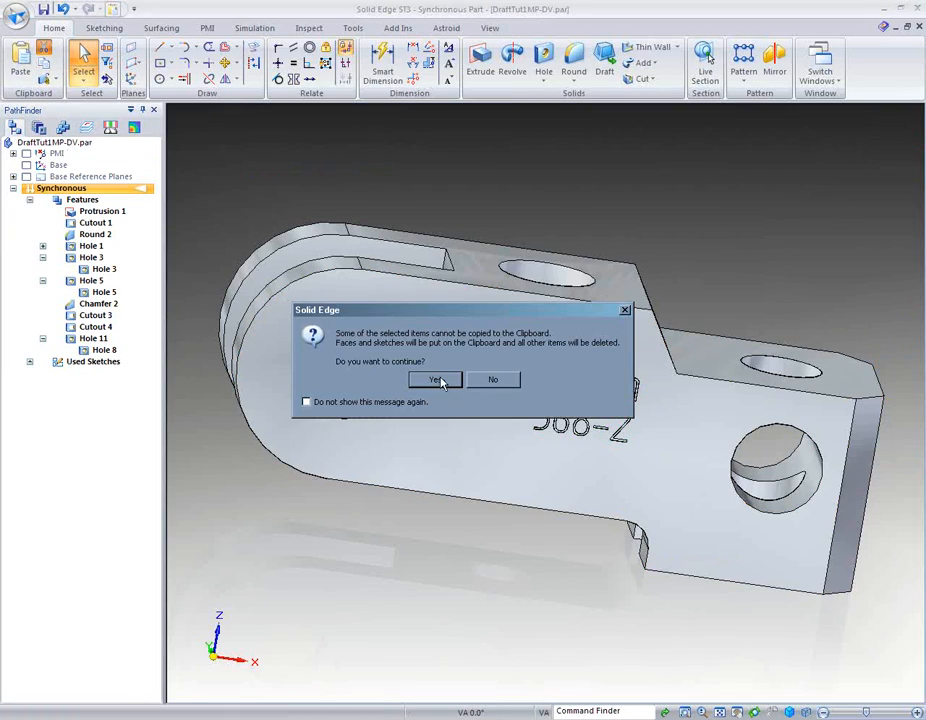
{"action": "left_click", "coordinate": [436, 380]}
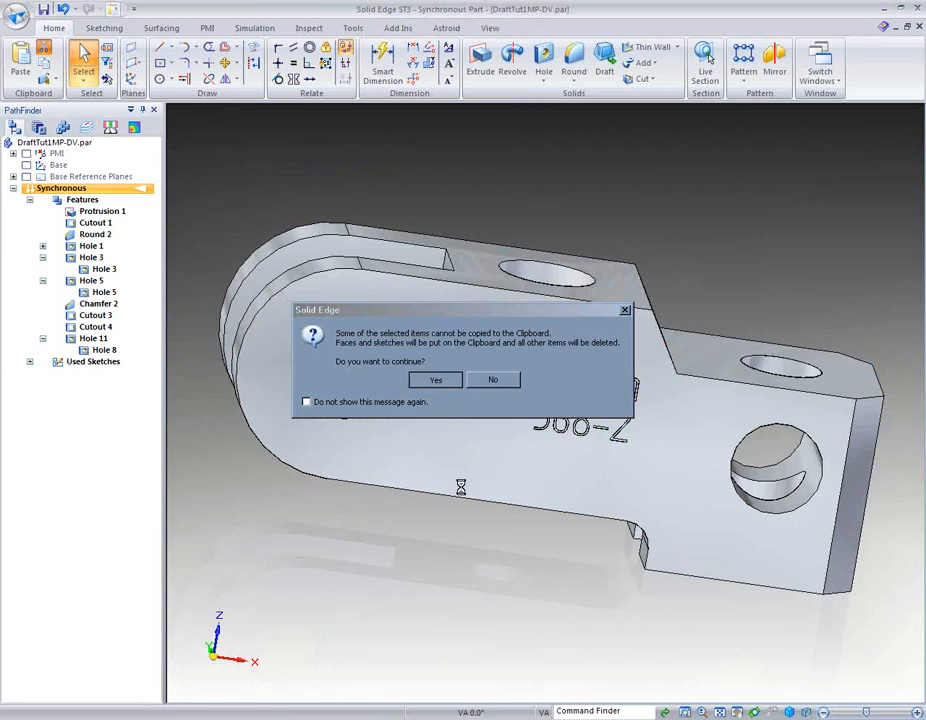
{"action": "left_click", "coordinate": [436, 380]}
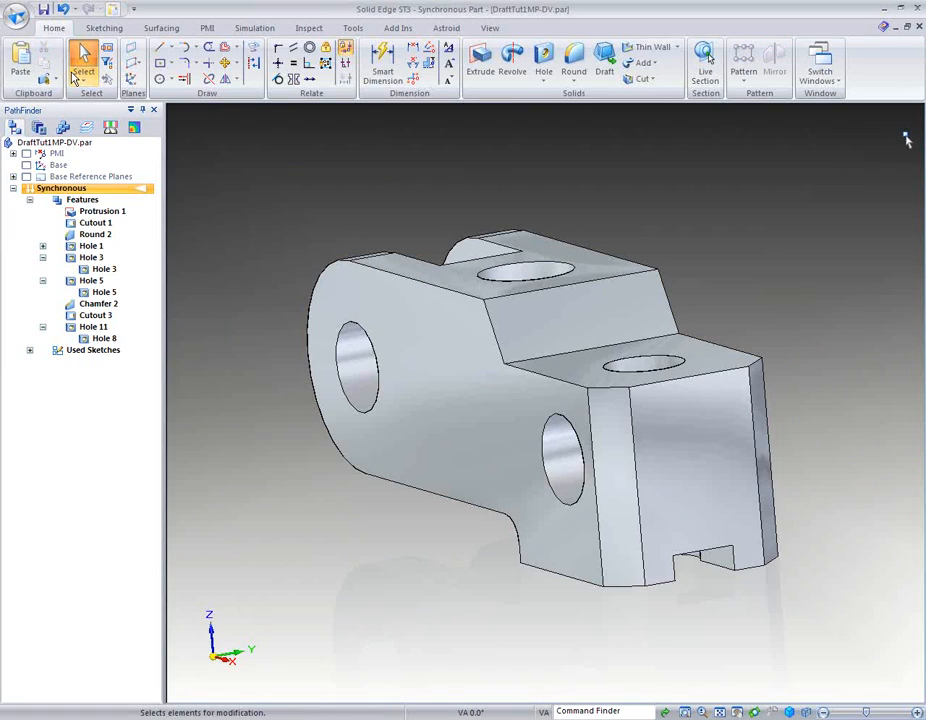
{"action": "left_click", "coordinate": [20, 64]}
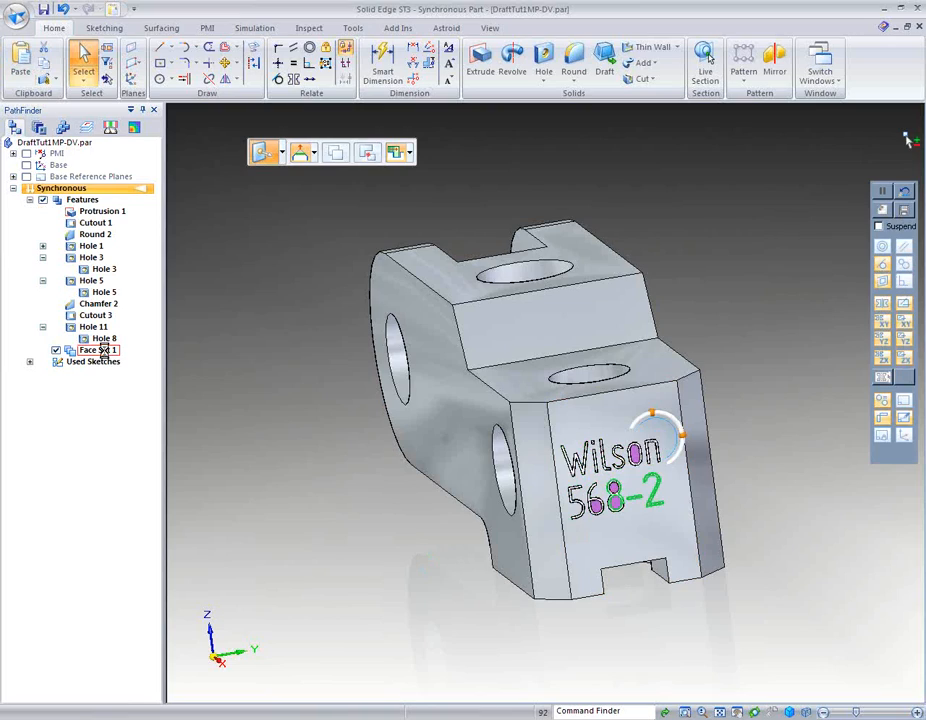
Step: Attach the lettering face set to the design model from PathFinder's shortcut menu
{"action": "right_click", "coordinate": [96, 348]}
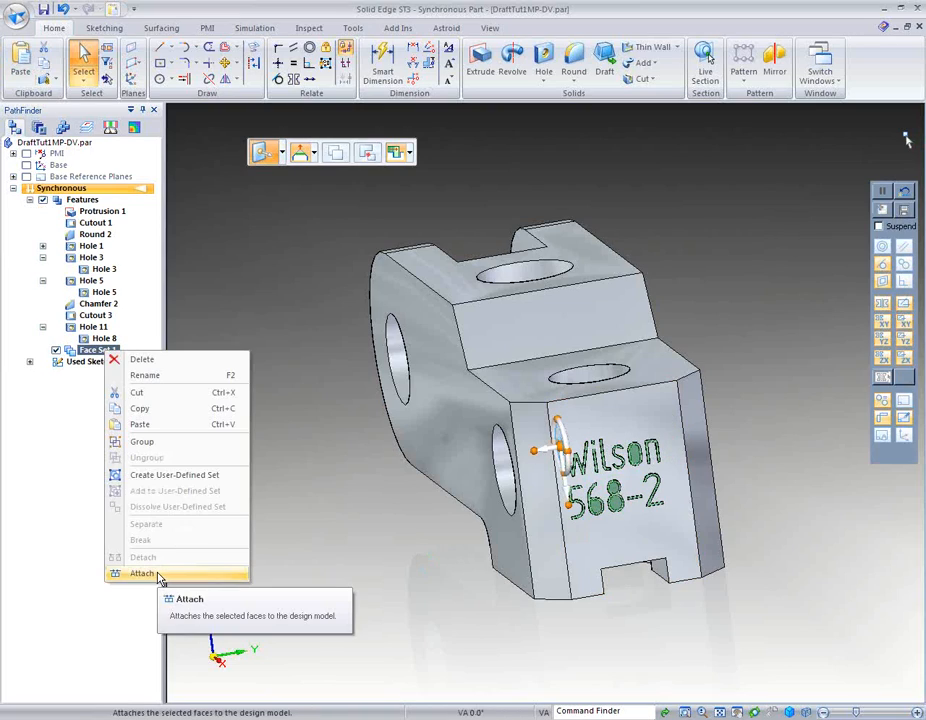
{"action": "left_click", "coordinate": [142, 572]}
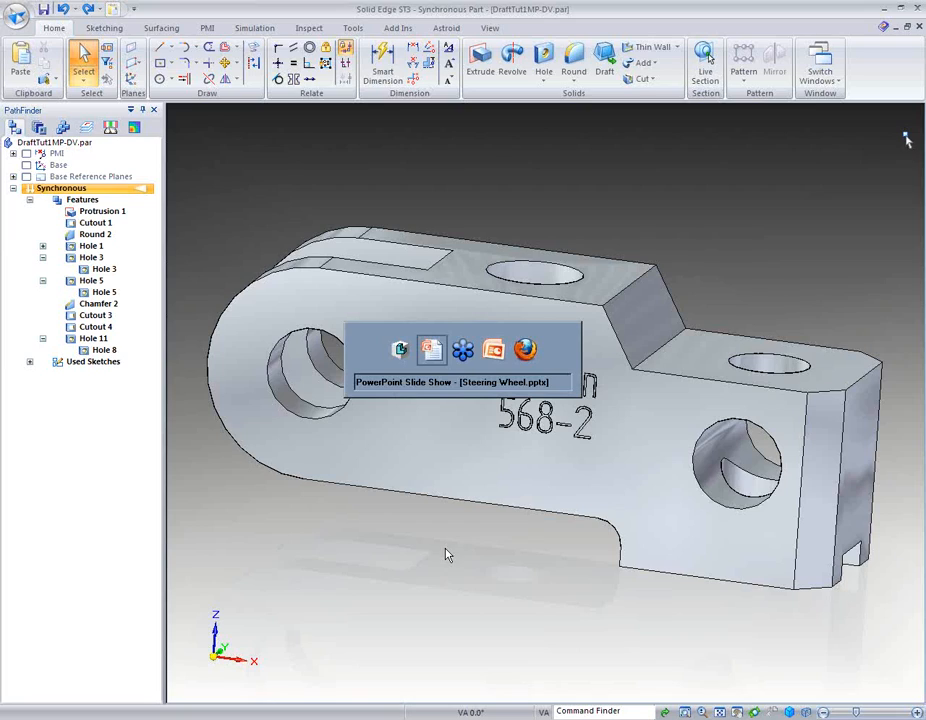
{"action": "mouse_move", "coordinate": [492, 324]}
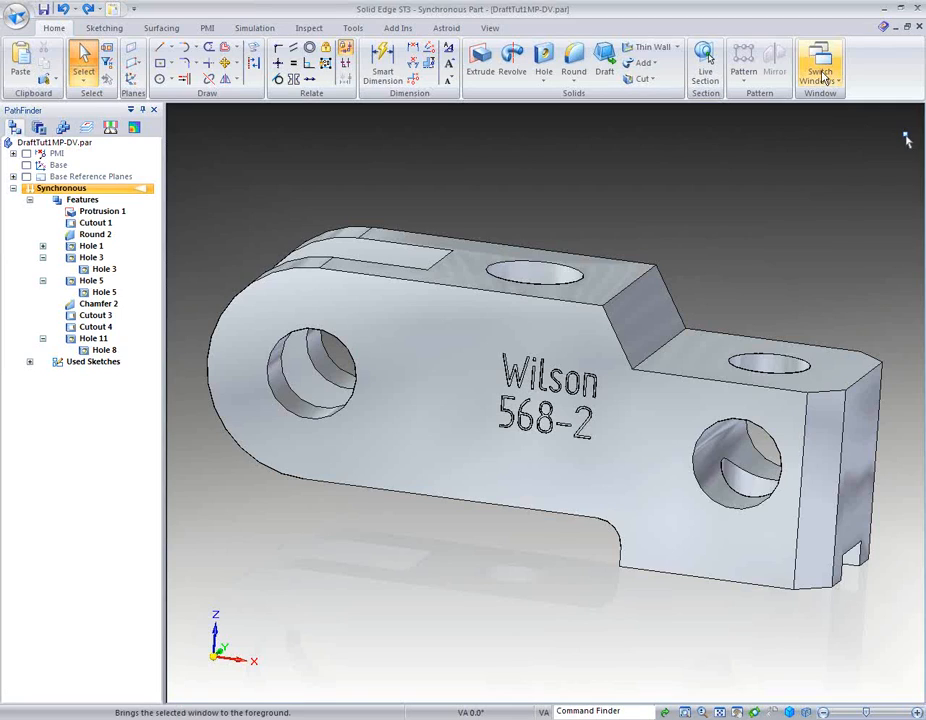
Step: Switch windows to the open wheel.par part document
{"action": "left_click", "coordinate": [820, 62]}
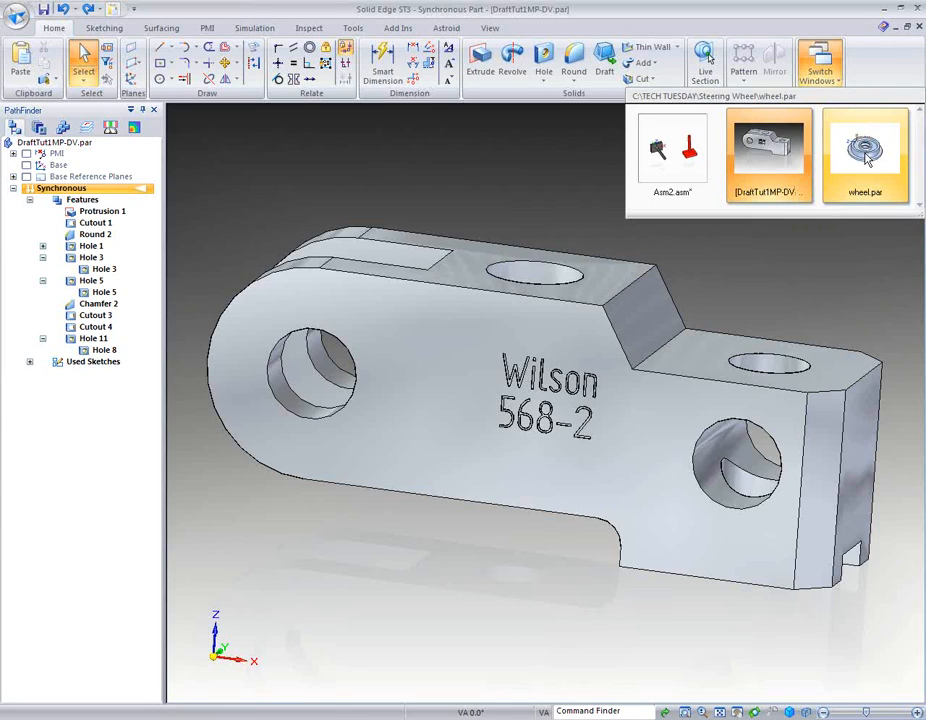
{"action": "left_click", "coordinate": [864, 150]}
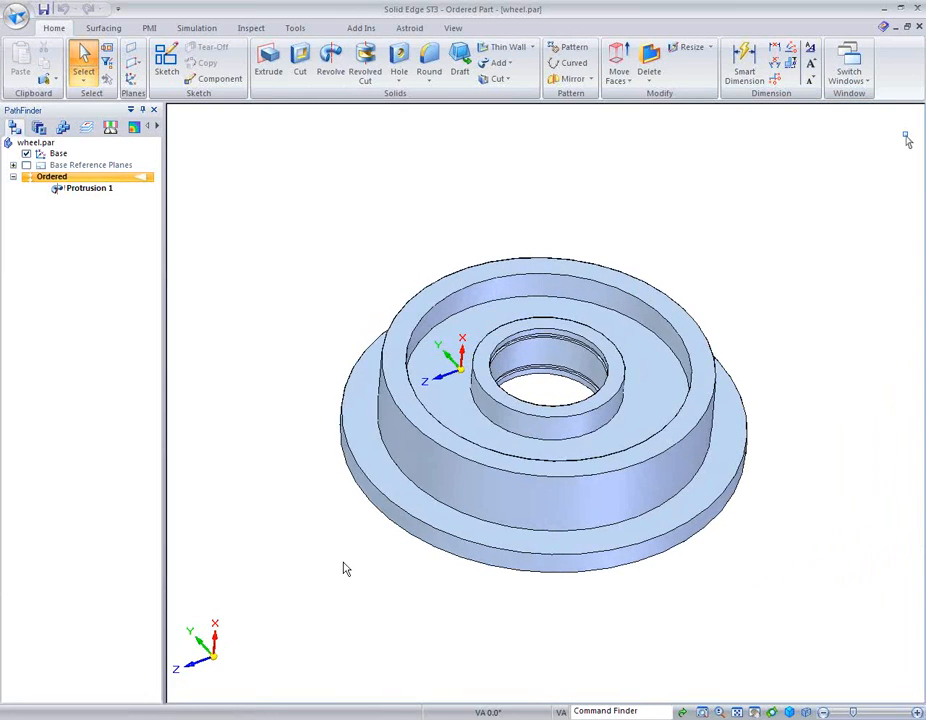
{"action": "mouse_move", "coordinate": [302, 576]}
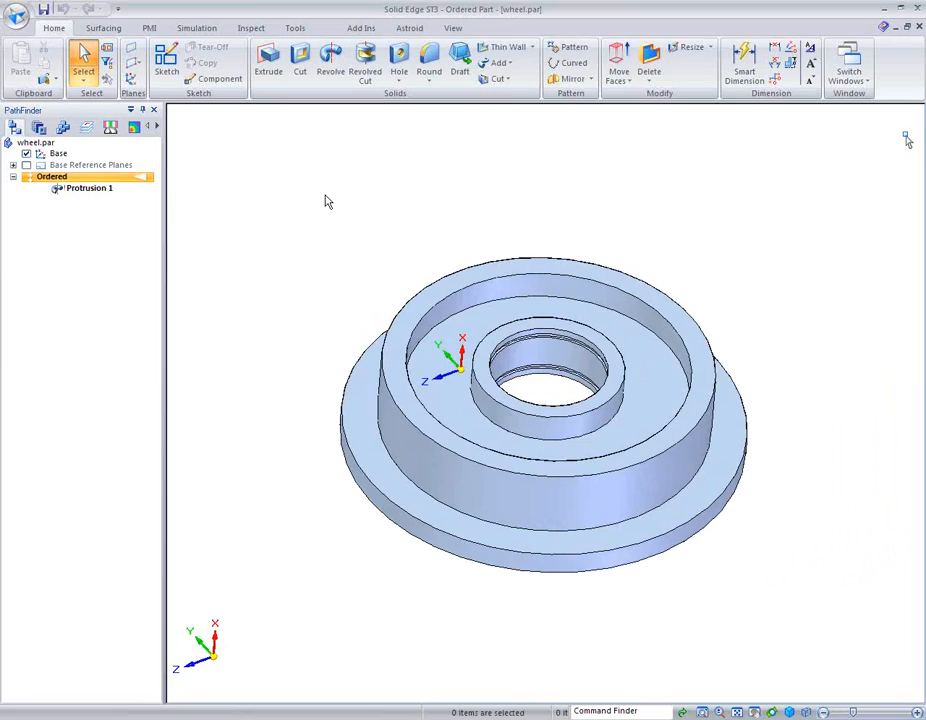
{"action": "mouse_move", "coordinate": [670, 668]}
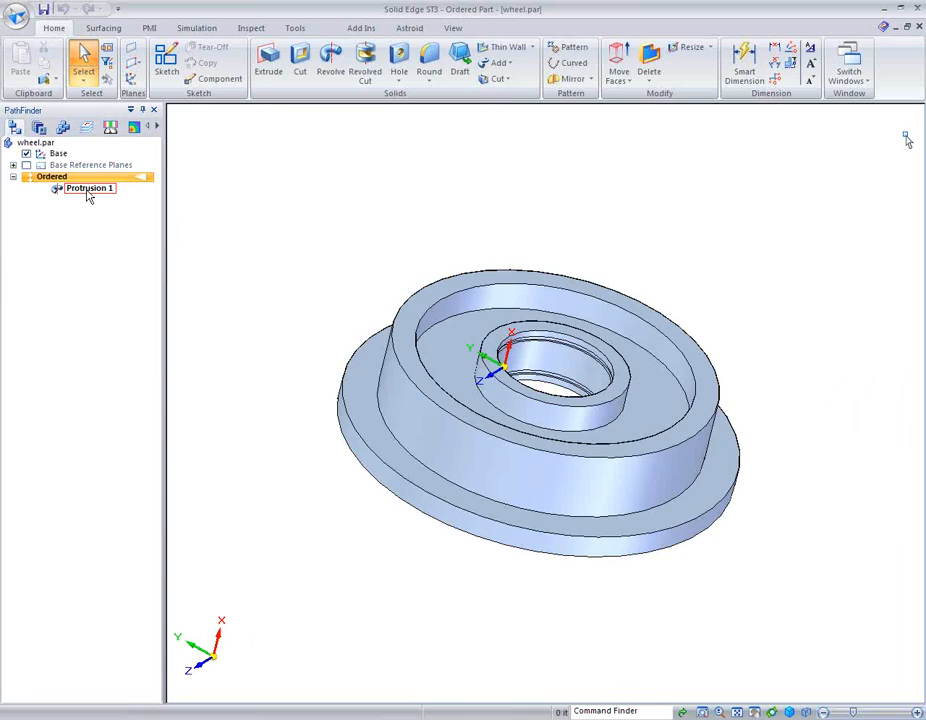
{"action": "left_click", "coordinate": [90, 188]}
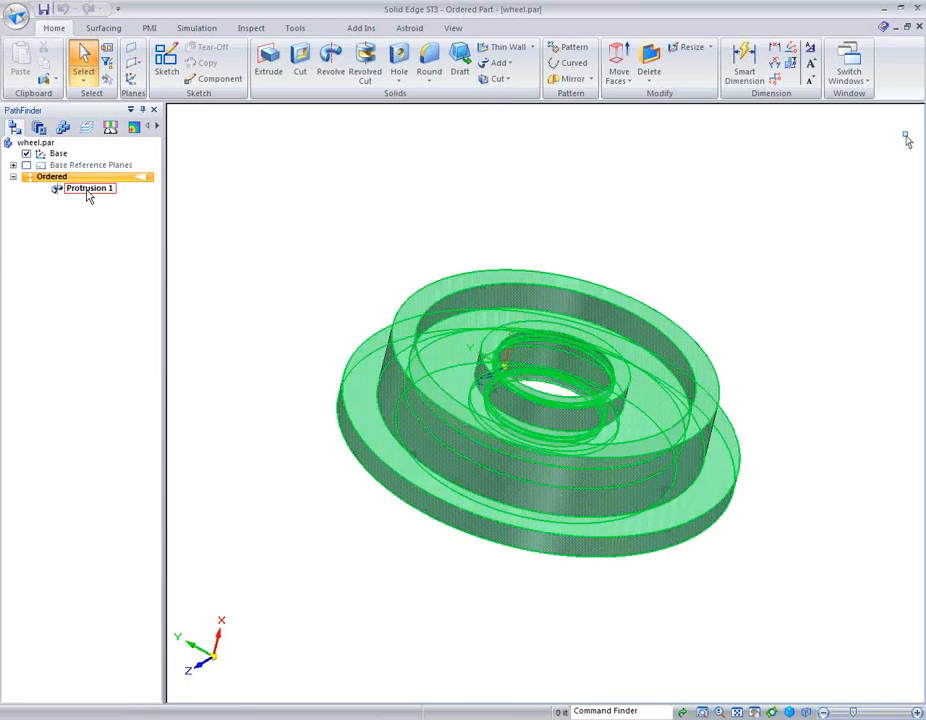
{"action": "left_click", "coordinate": [90, 188]}
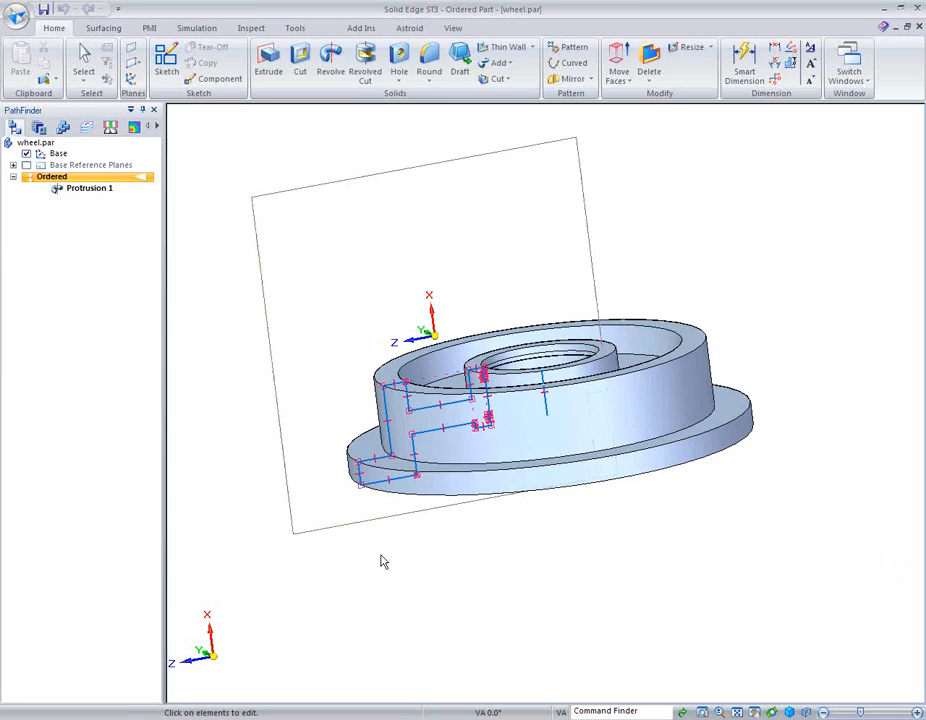
{"action": "left_click", "coordinate": [88, 188]}
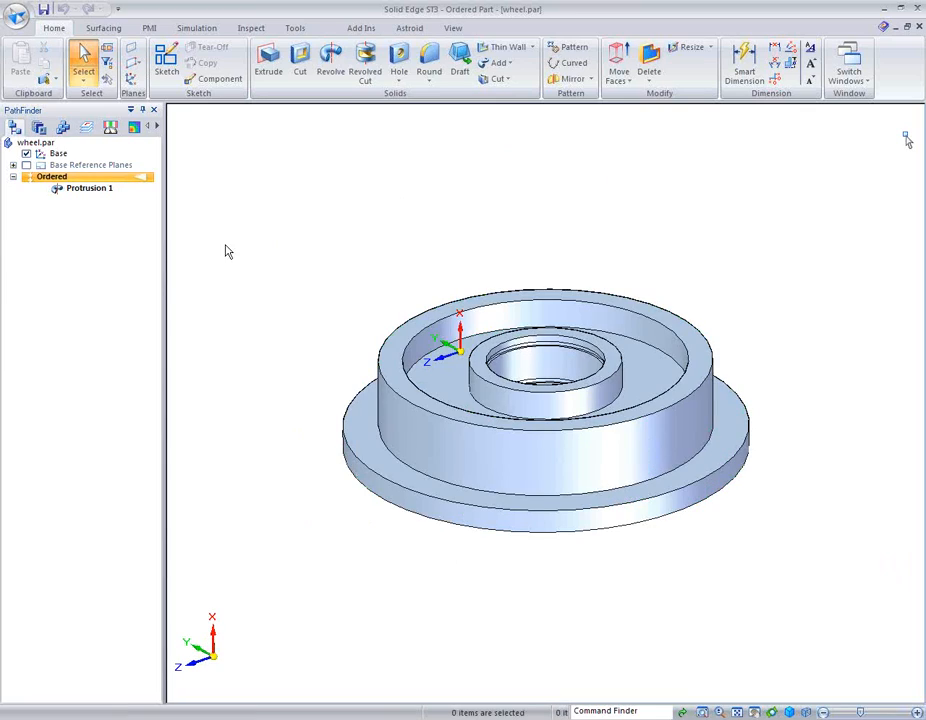
{"action": "left_click", "coordinate": [88, 188]}
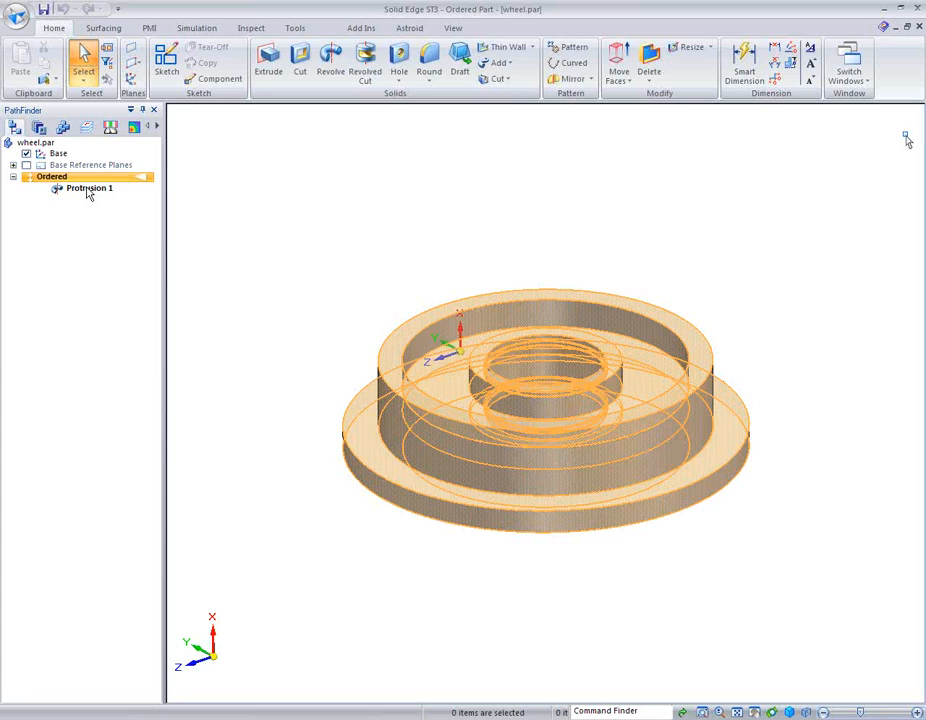
Step: Move Protrusion 1 to synchronous and enter the synchronous environment
{"action": "right_click", "coordinate": [88, 188]}
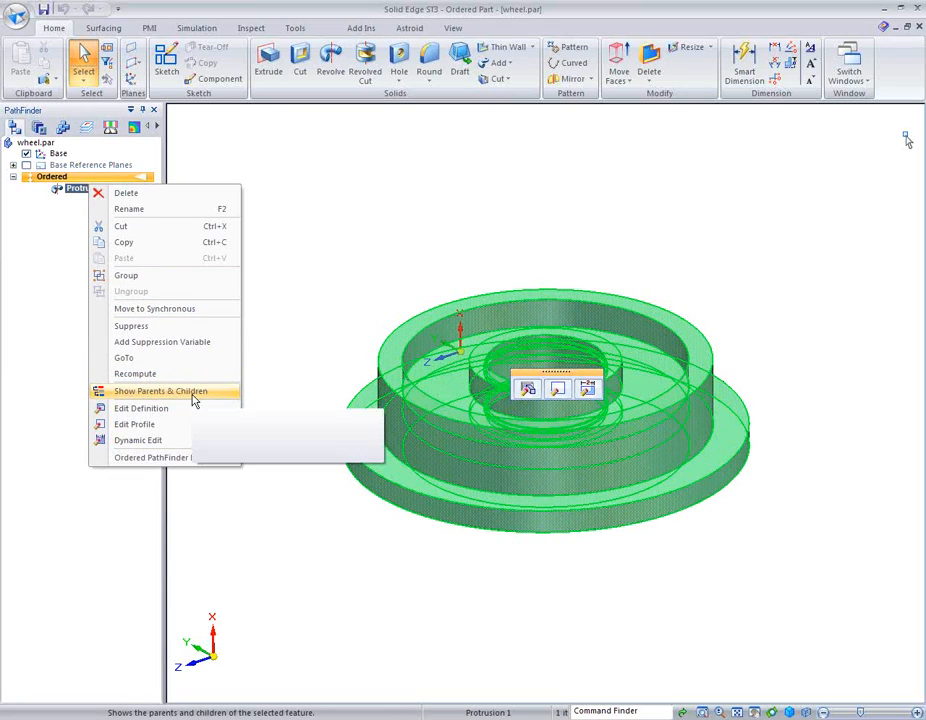
{"action": "left_click", "coordinate": [160, 390]}
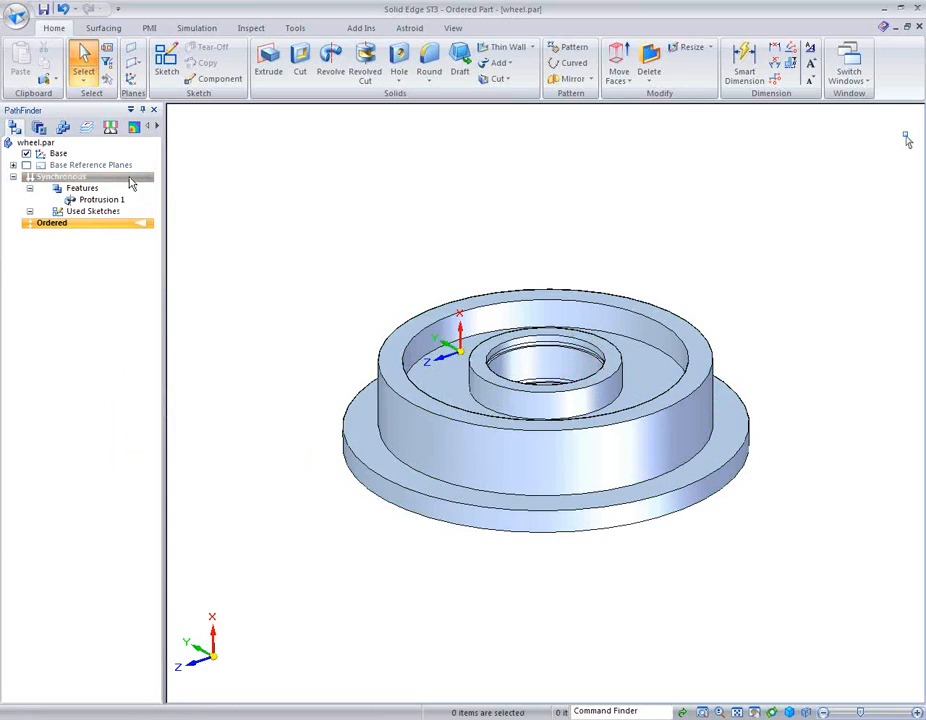
{"action": "left_click", "coordinate": [60, 176]}
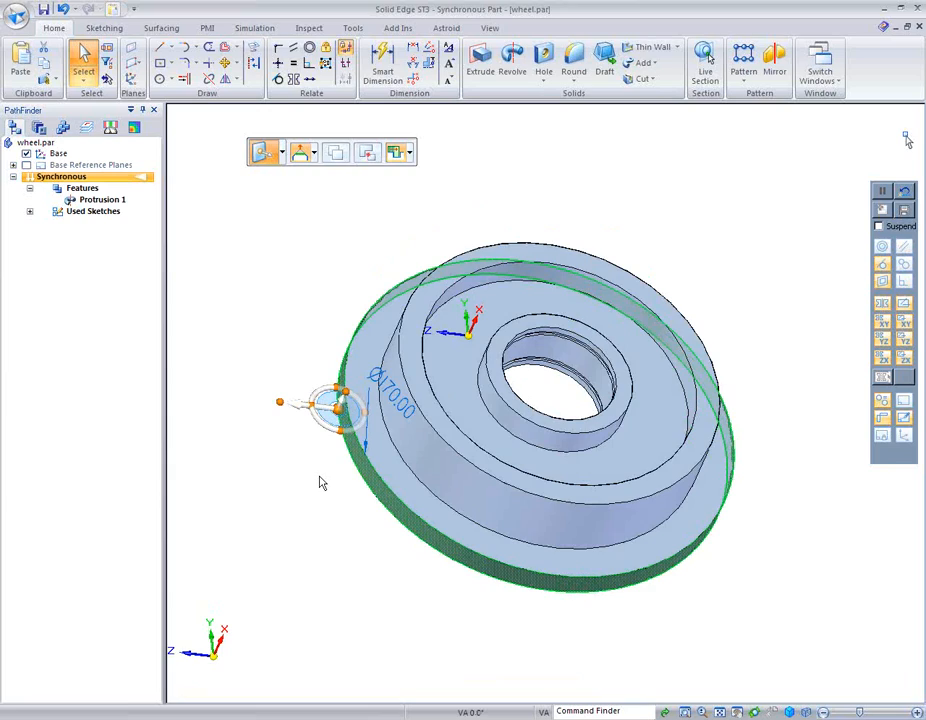
{"action": "left_click", "coordinate": [336, 410]}
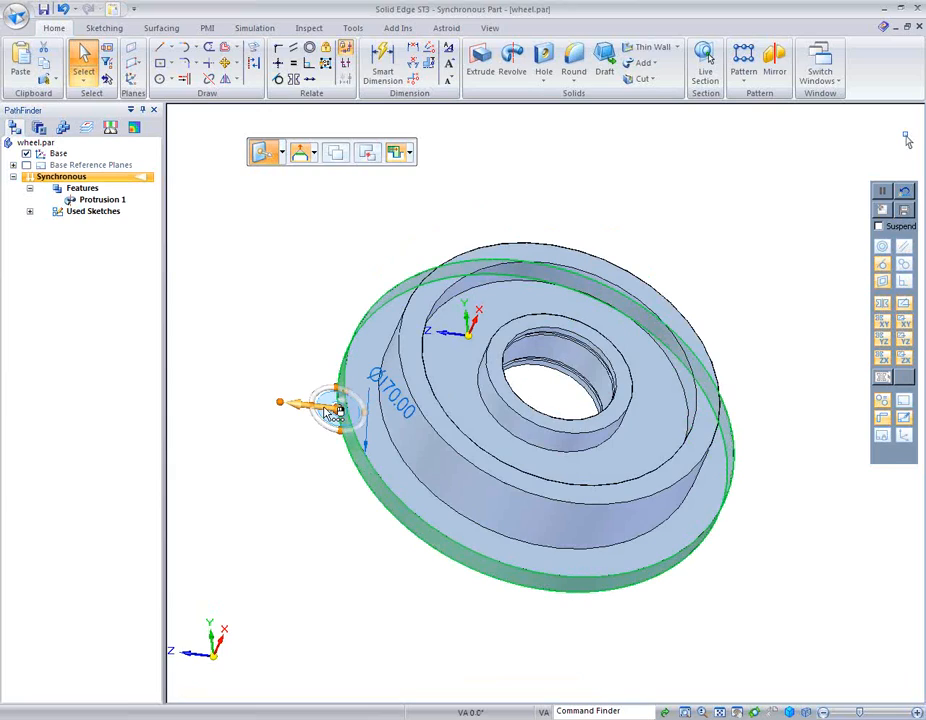
{"action": "left_click_drag", "start_coordinate": [330, 404], "coordinate": [322, 410]}
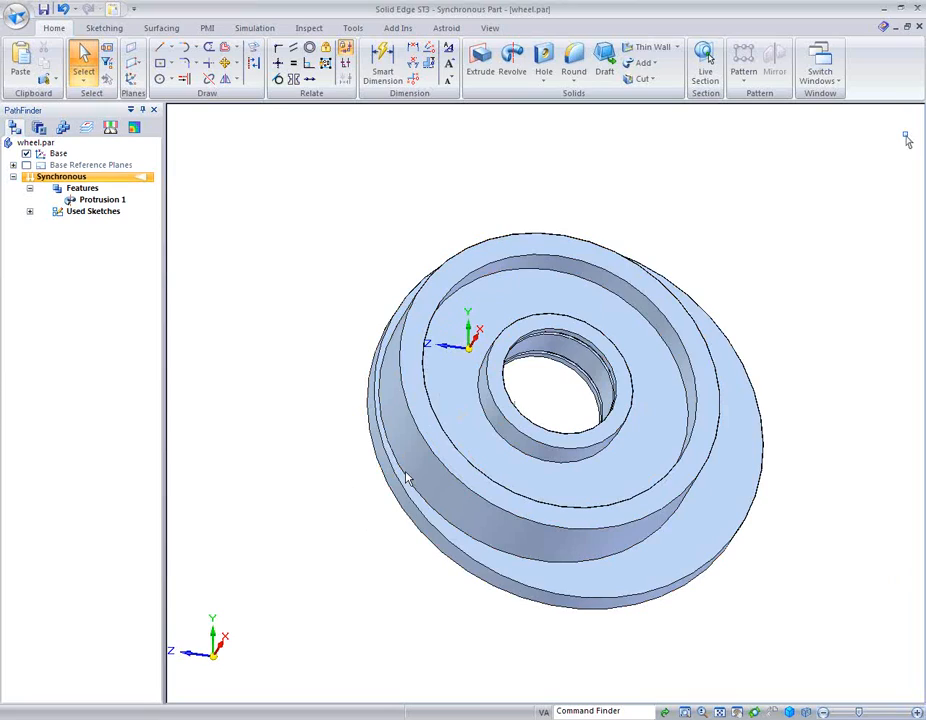
{"action": "mouse_move", "coordinate": [820, 274]}
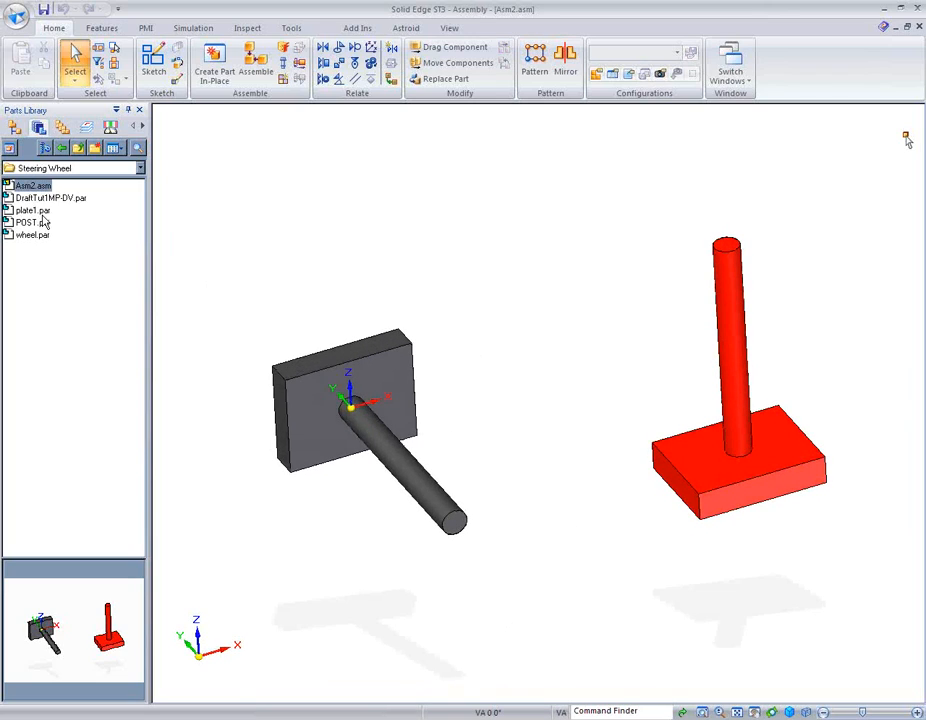
Step: Complete the Assemble relationships placing the clevis on the post
{"action": "left_click", "coordinate": [50, 198]}
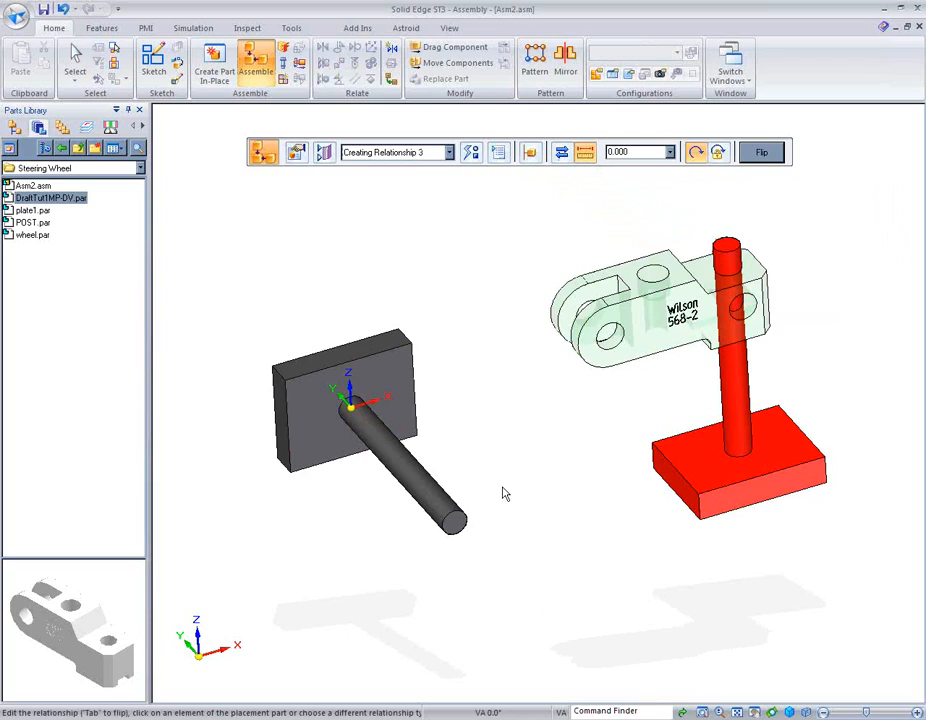
{"action": "mouse_move", "coordinate": [632, 548]}
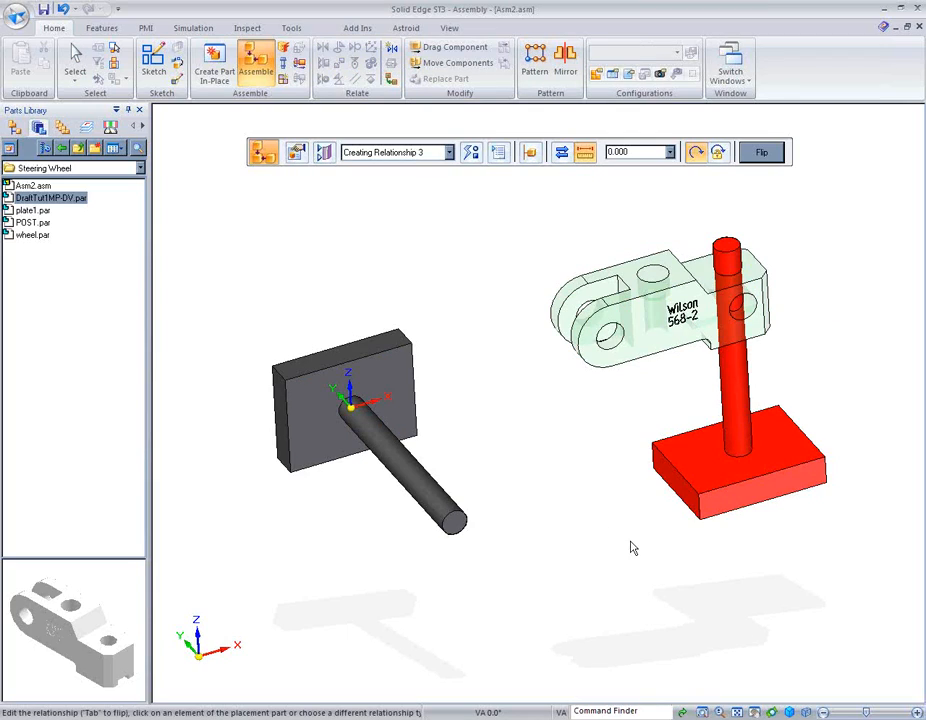
{"action": "mouse_move", "coordinate": [630, 540]}
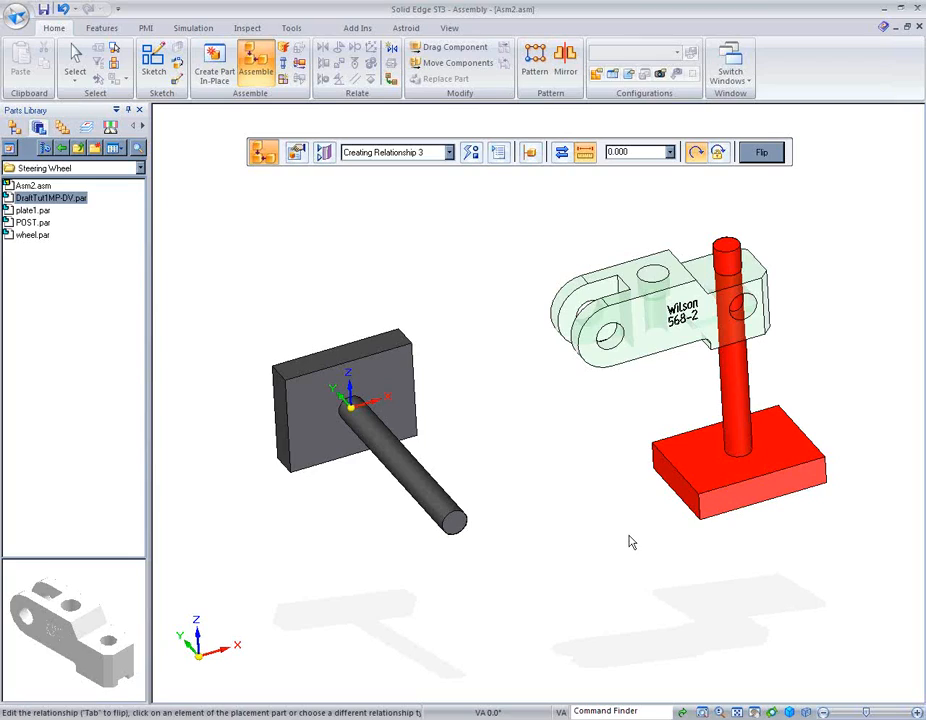
{"action": "mouse_move", "coordinate": [570, 466]}
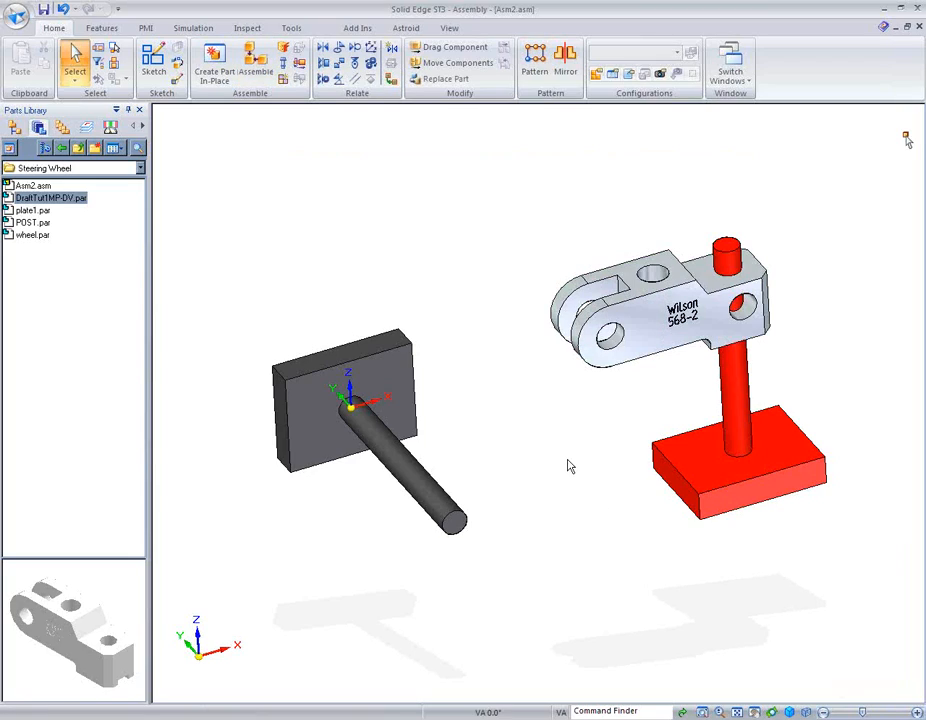
{"action": "mouse_move", "coordinate": [508, 318]}
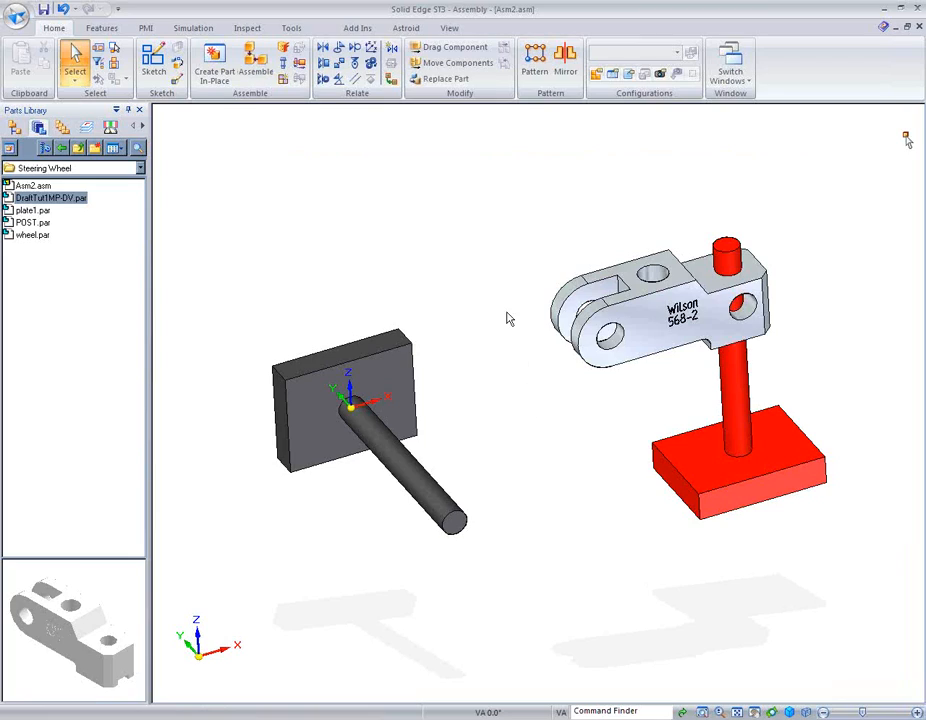
{"action": "mouse_move", "coordinate": [256, 64]}
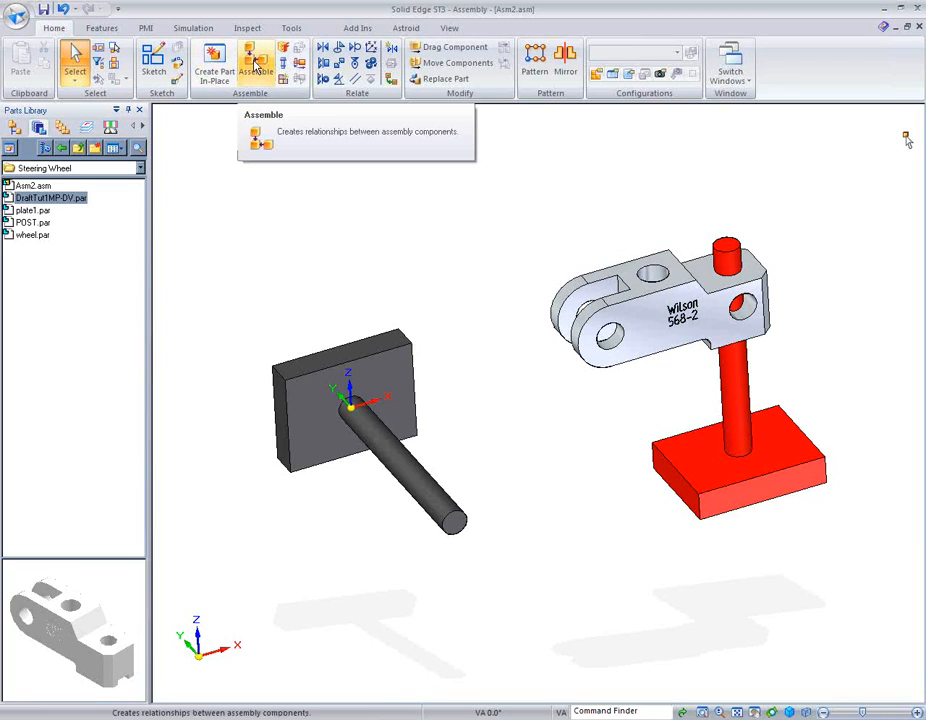
{"action": "mouse_move", "coordinate": [470, 262]}
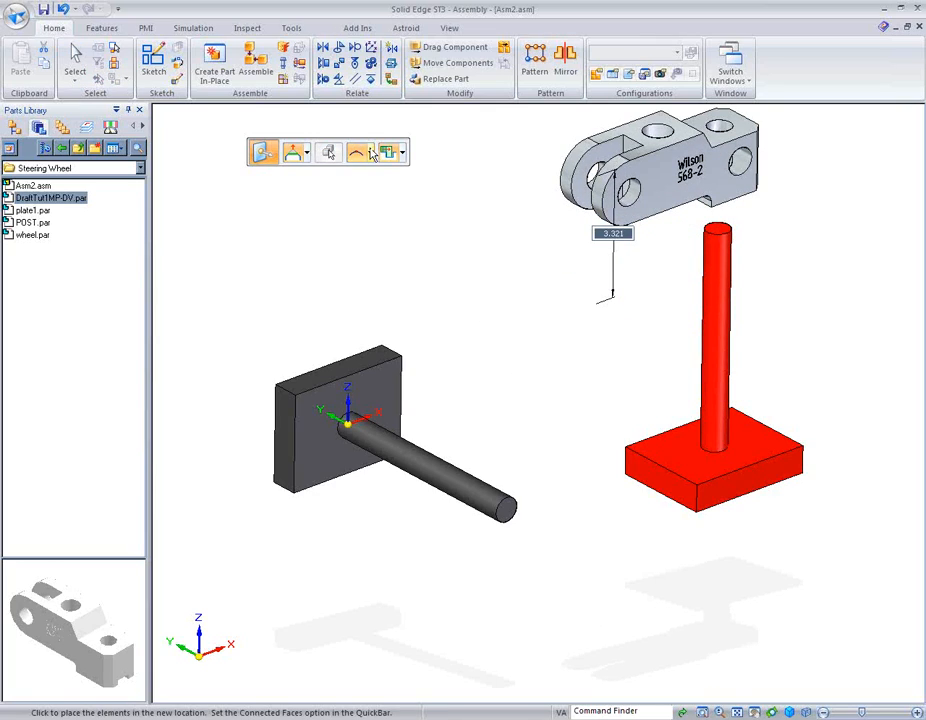
Step: Place the clevis at its new position low on the red post, just above the base
{"action": "left_click", "coordinate": [372, 152]}
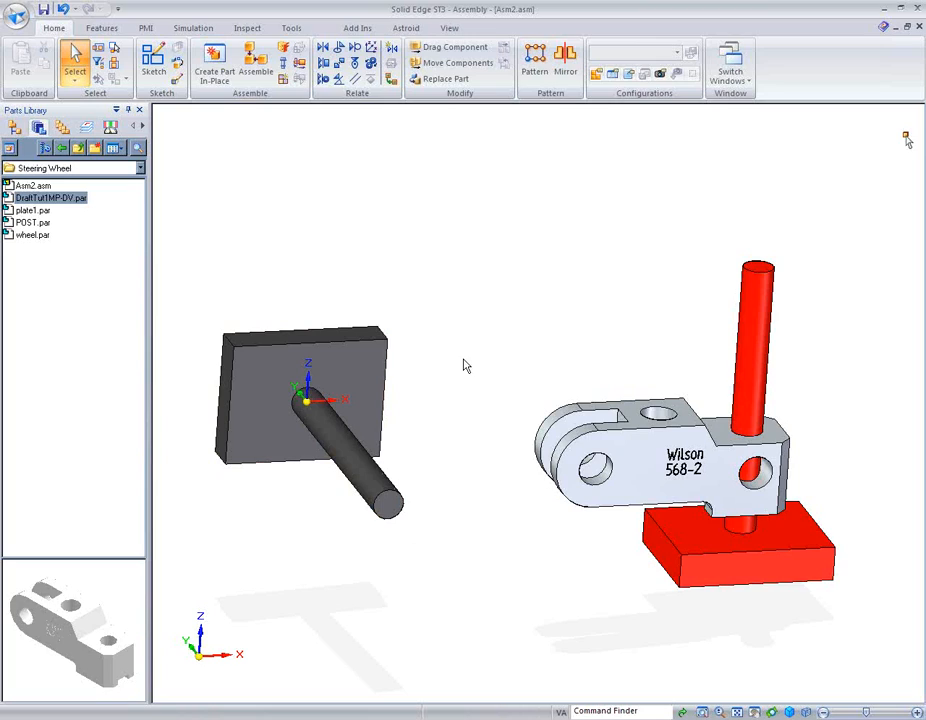
{"action": "mouse_move", "coordinate": [390, 508]}
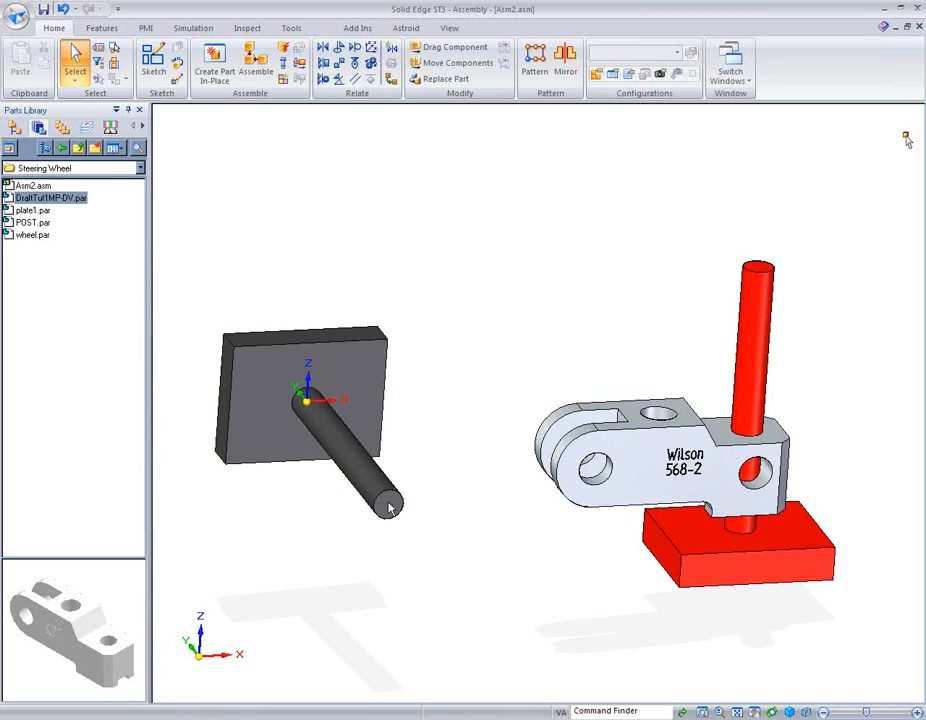
{"action": "mouse_move", "coordinate": [408, 536]}
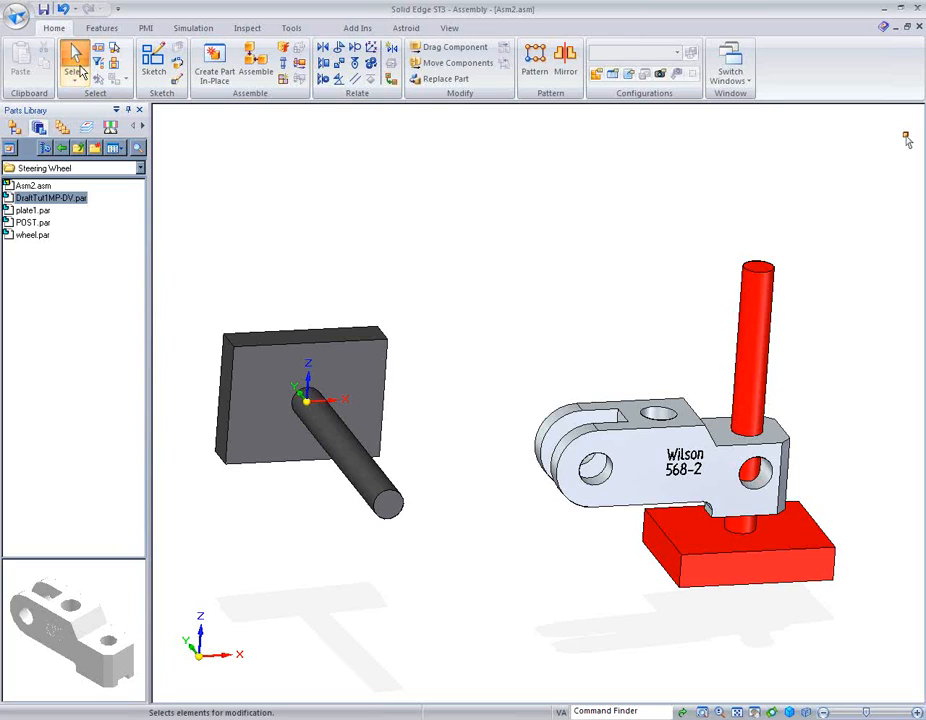
{"action": "left_click", "coordinate": [76, 64]}
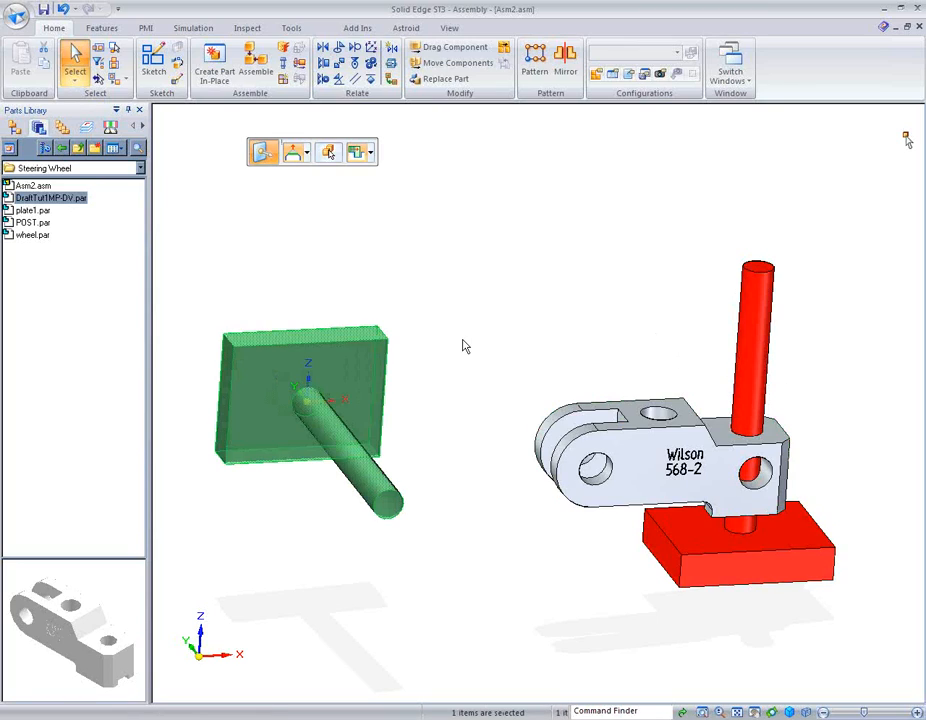
{"action": "left_click", "coordinate": [240, 200]}
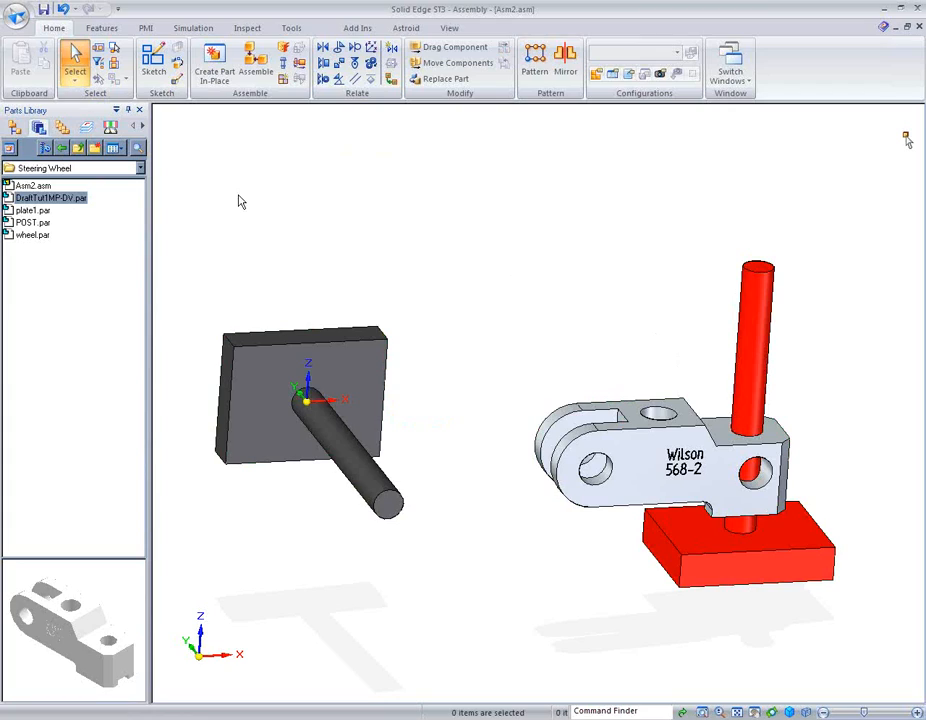
{"action": "mouse_move", "coordinate": [76, 60]}
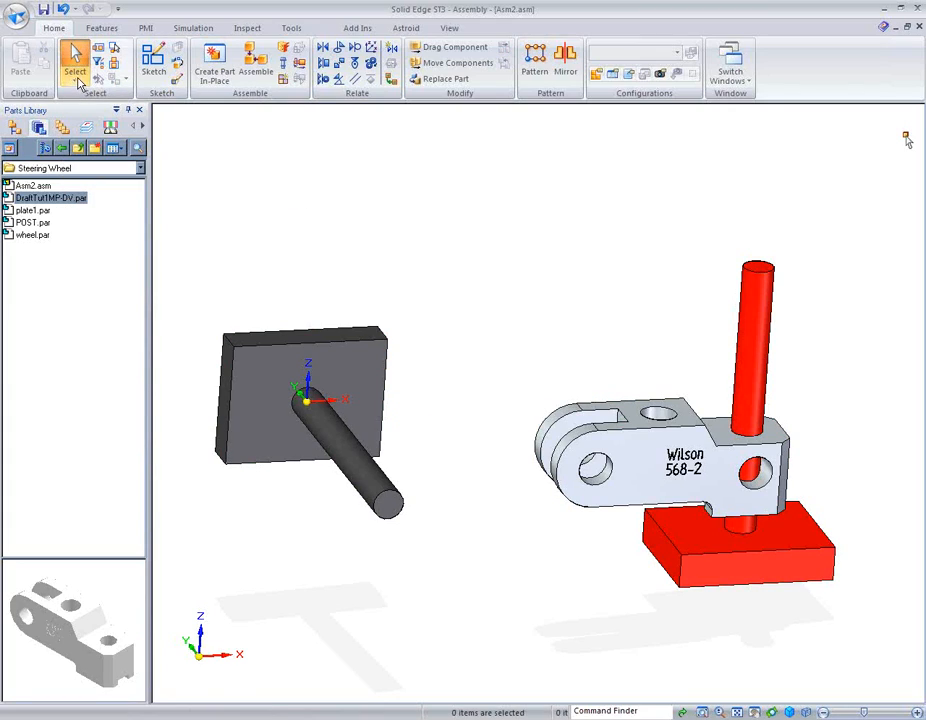
Step: Stretch the clevis arm to reach the gray rod and select its post-end face for editing
{"action": "left_click", "coordinate": [76, 64]}
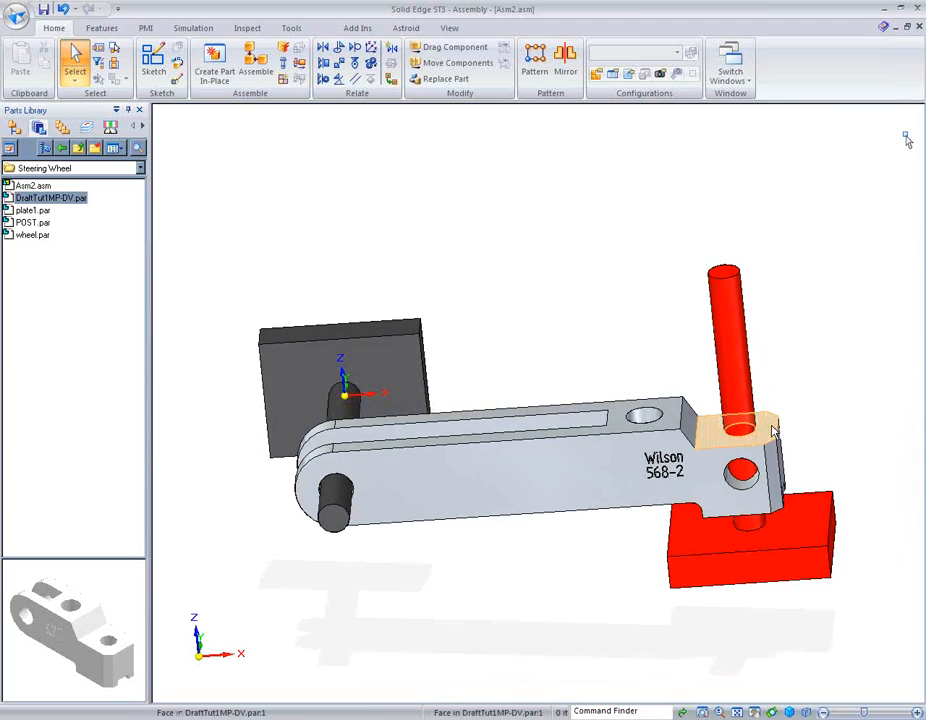
{"action": "mouse_move", "coordinate": [778, 428]}
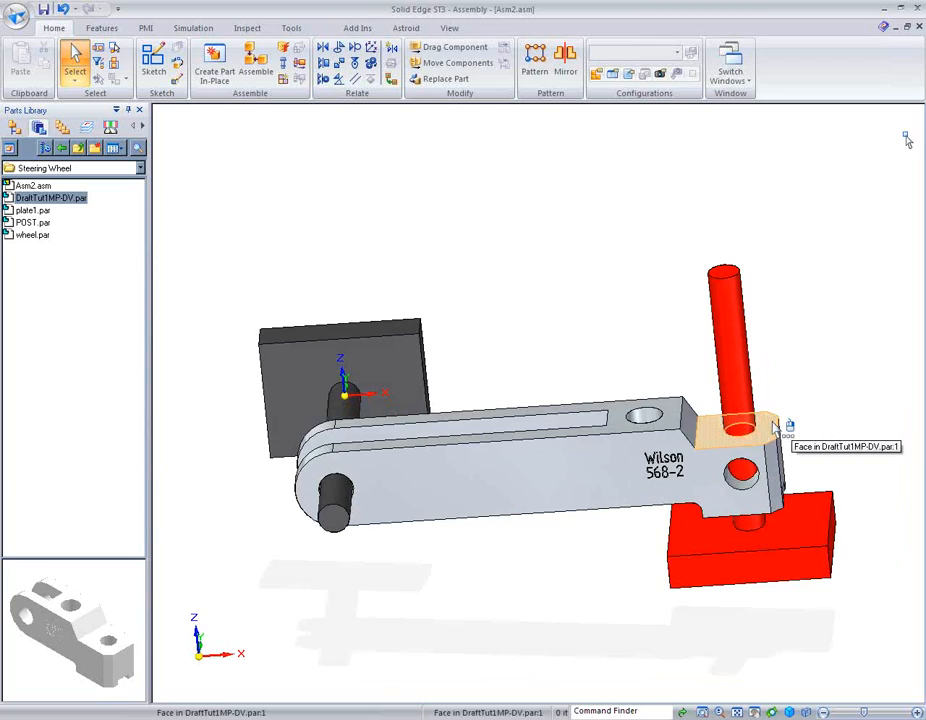
{"action": "mouse_move", "coordinate": [820, 376]}
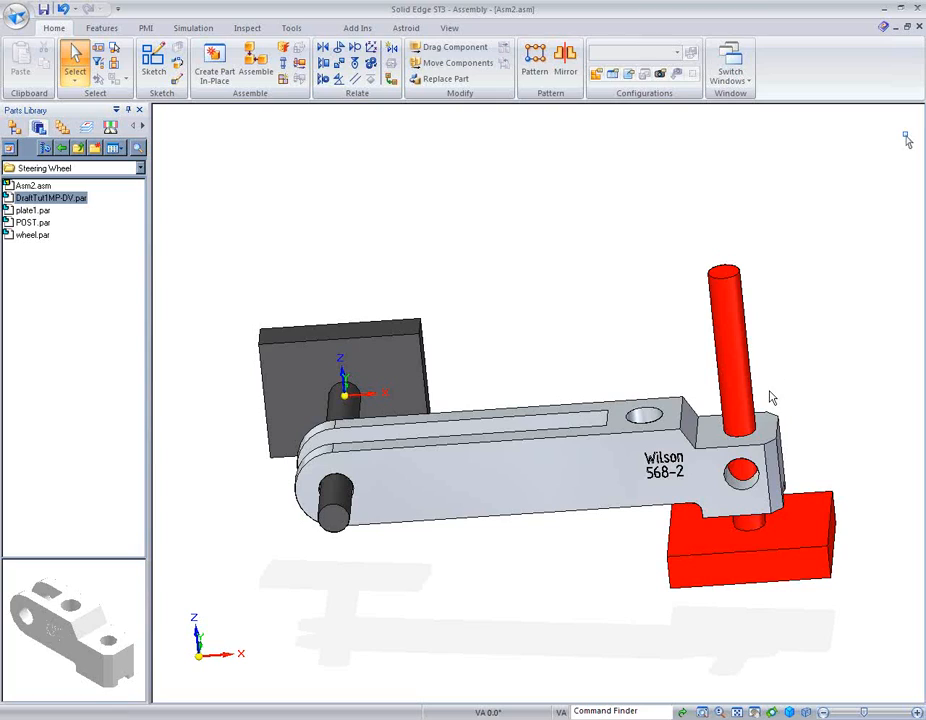
{"action": "left_click", "coordinate": [740, 424]}
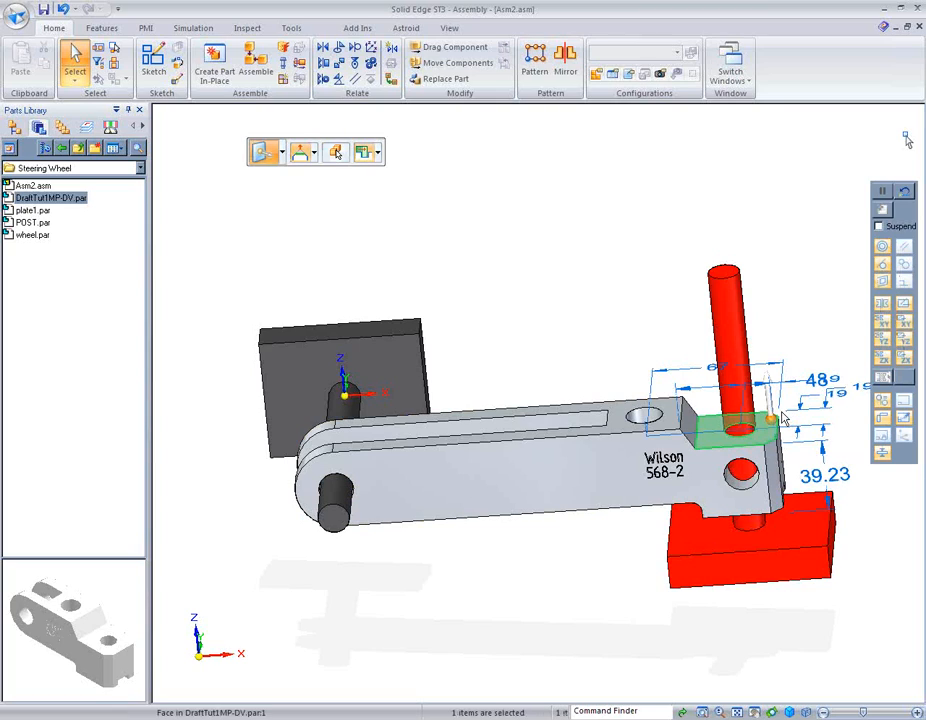